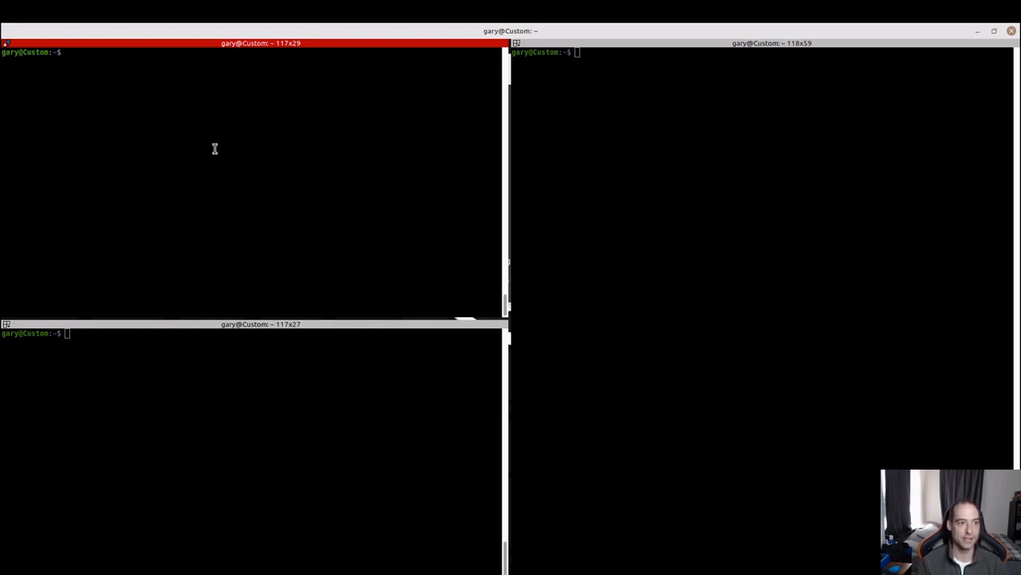
- Run sudo apt-get update to surface trusted.gpg deprecation warnings, then list /etc/apt
{"action": "type", "text": "sudo apt-get update"}
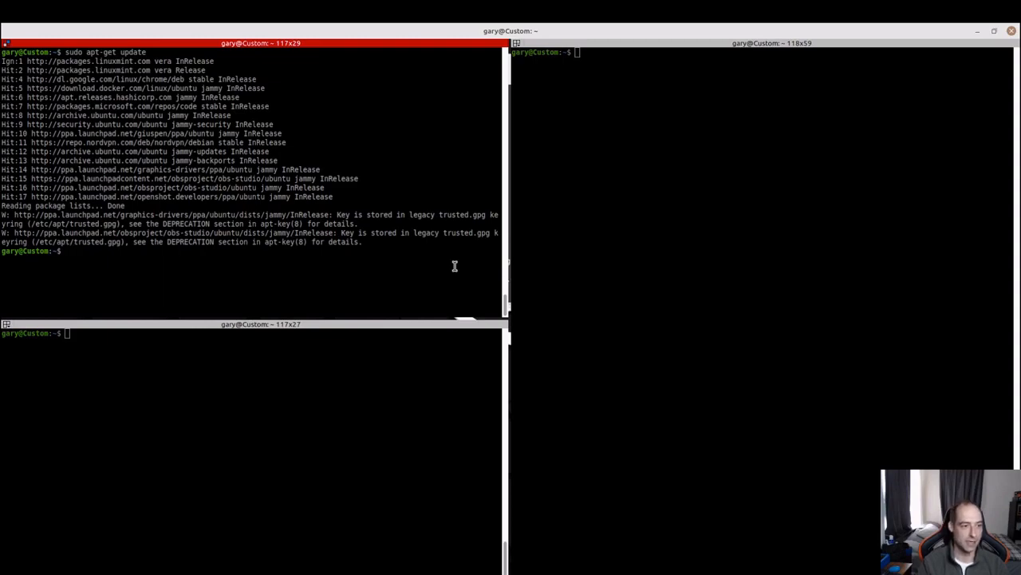
{"action": "type", "text": "cd /etc/apt"}
{"action": "type", "text": "l"}
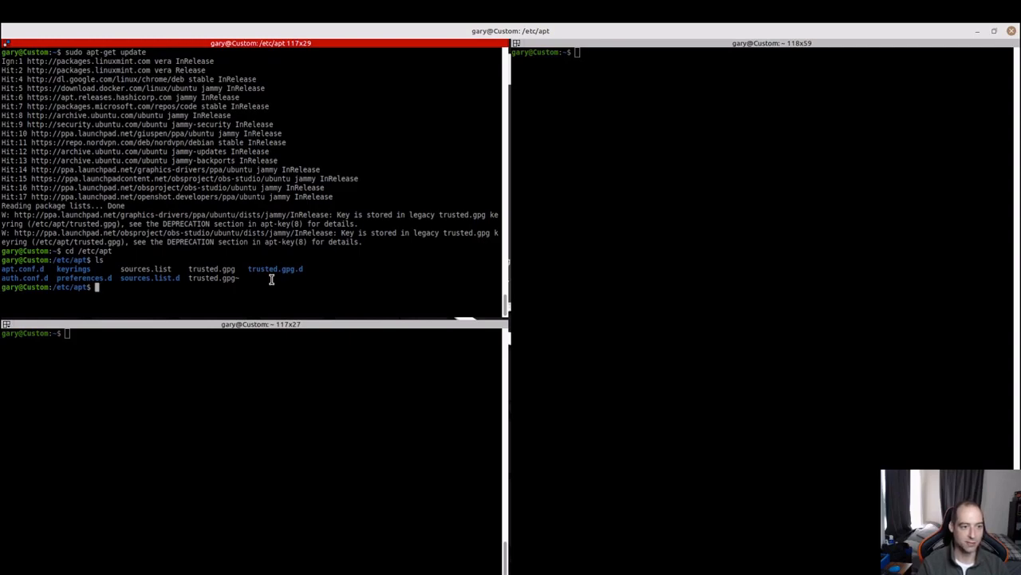
- Delete trusted.gpg with sudo rm, then rerun apt-get update to reveal NO_PUBKEY errors
{"action": "type", "text": "s"}
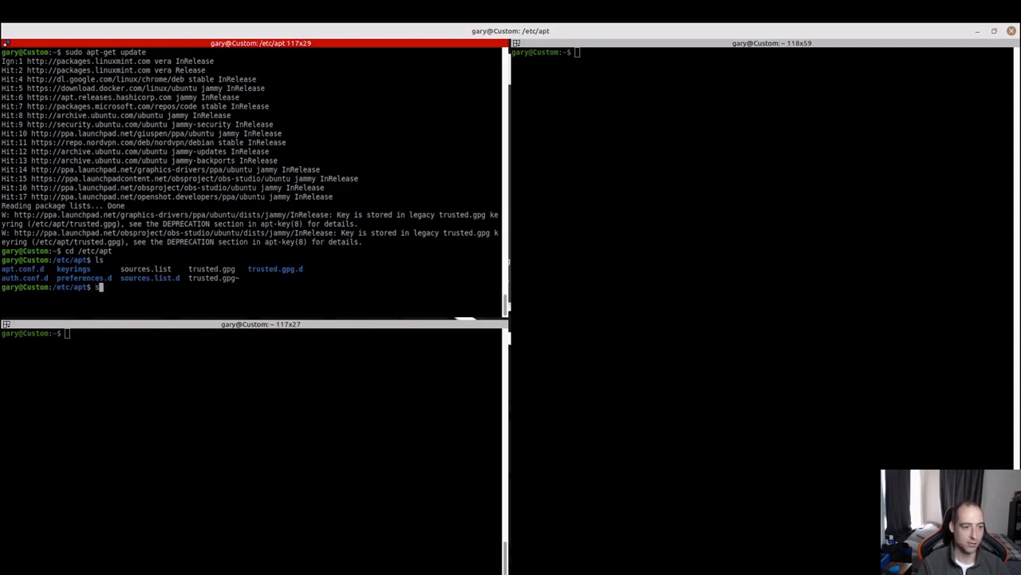
{"action": "type", "text": "udo"}
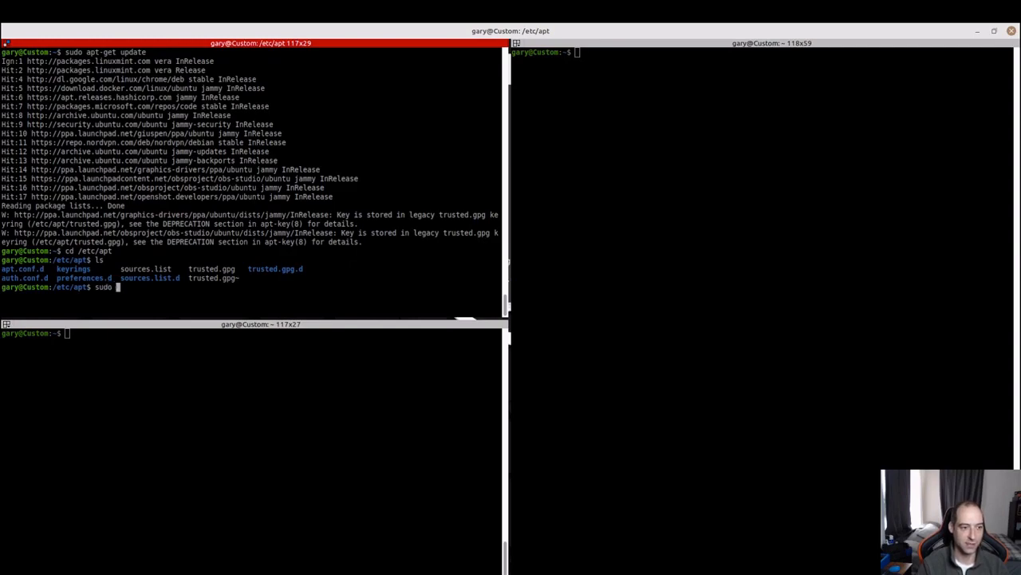
{"action": "type", "text": "rm"}
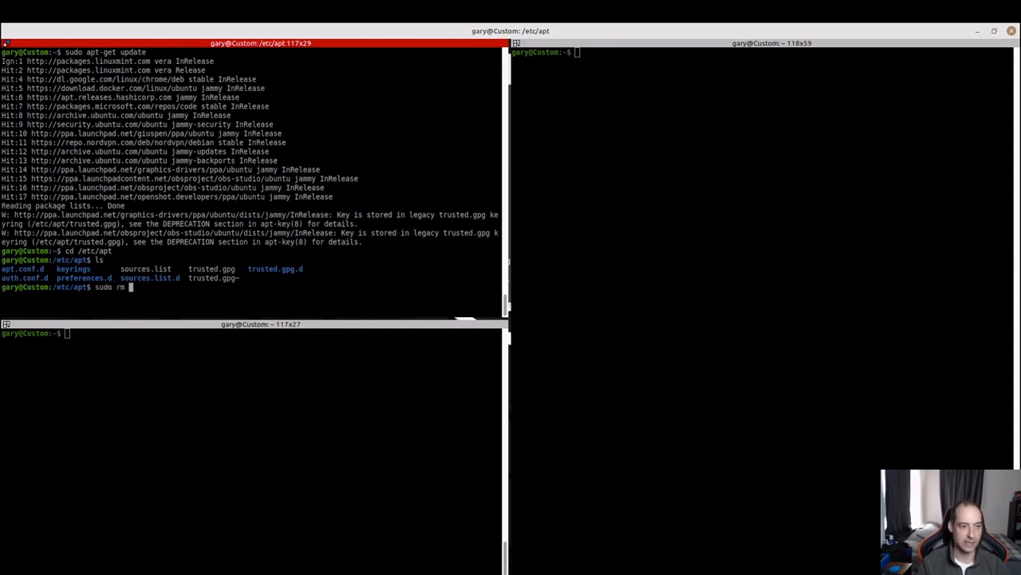
{"action": "type", "text": "trusted.gpg"}
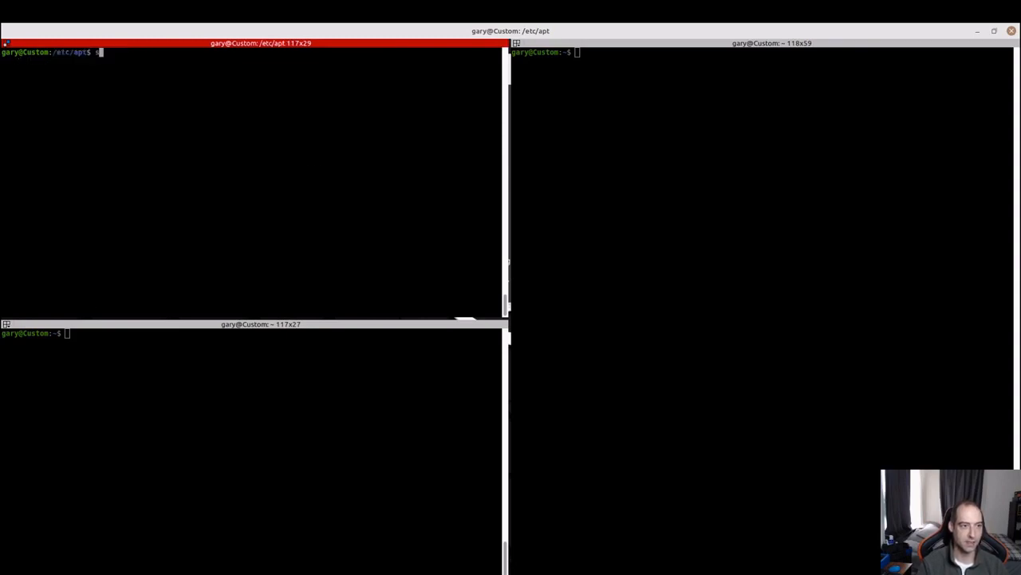
{"action": "type", "text": "sudo apt-get"}
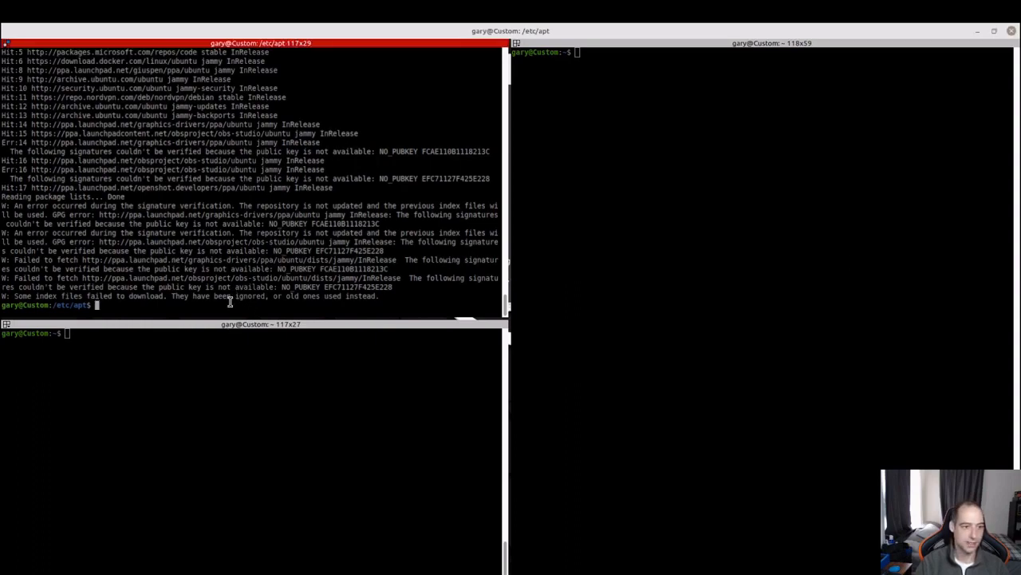
- Import both PPA keys from hkp://keyserver.ubuntu.com:80 with apt-key adv, then rerun apt-get update
{"action": "type", "text": "sudo apt-key adv --keyserver hkp://keyserver.ubuntu.com:80 --recv-keys FCAE110B1118213C"}
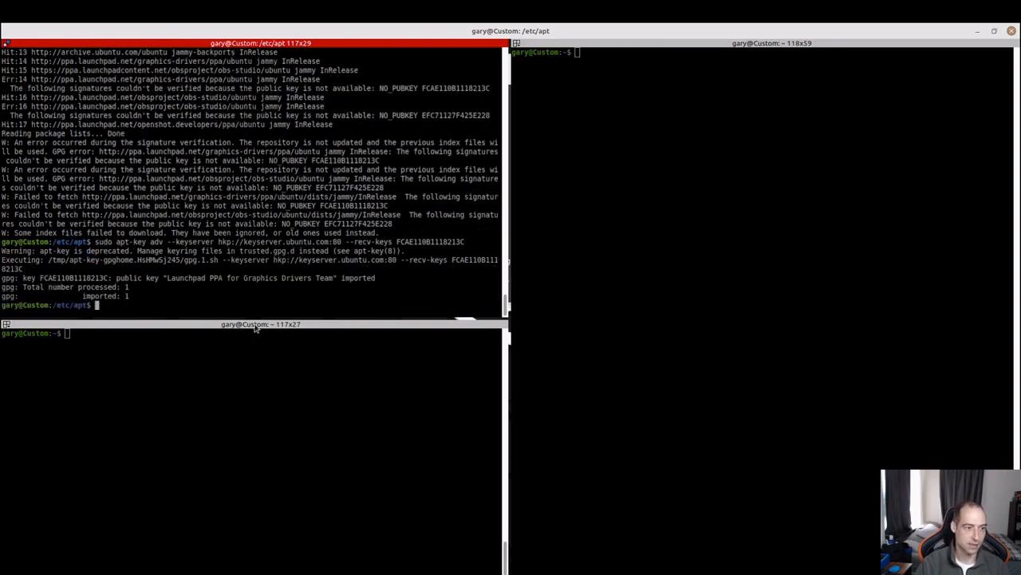
{"action": "mouse_move", "coordinate": [337, 278]}
{"action": "type", "text": "sudo apt-key adv --keyserver hkp://keyserver.ubuntu.com:80 --recv-keys"}
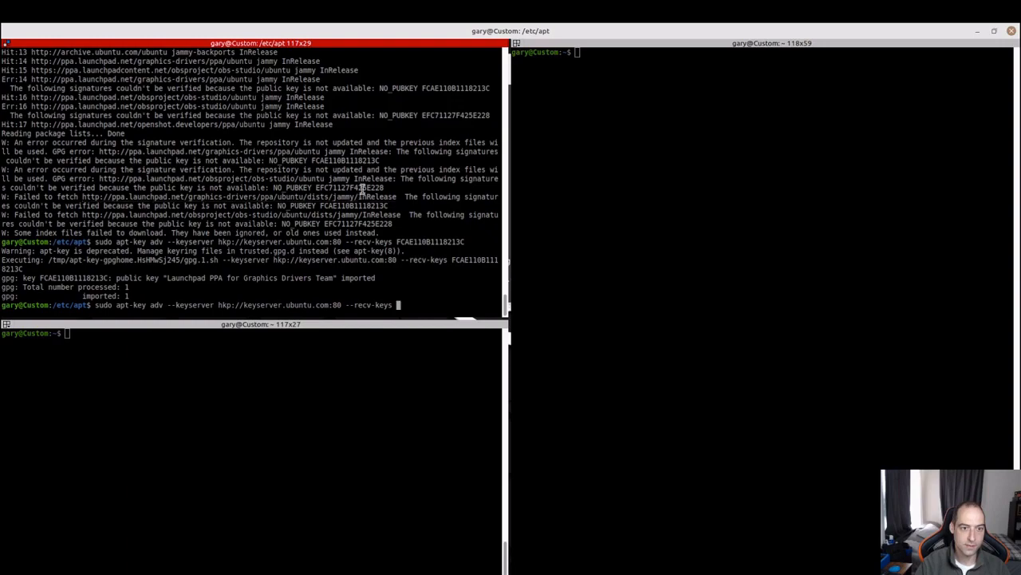
{"action": "right_click", "coordinate": [367, 191]}
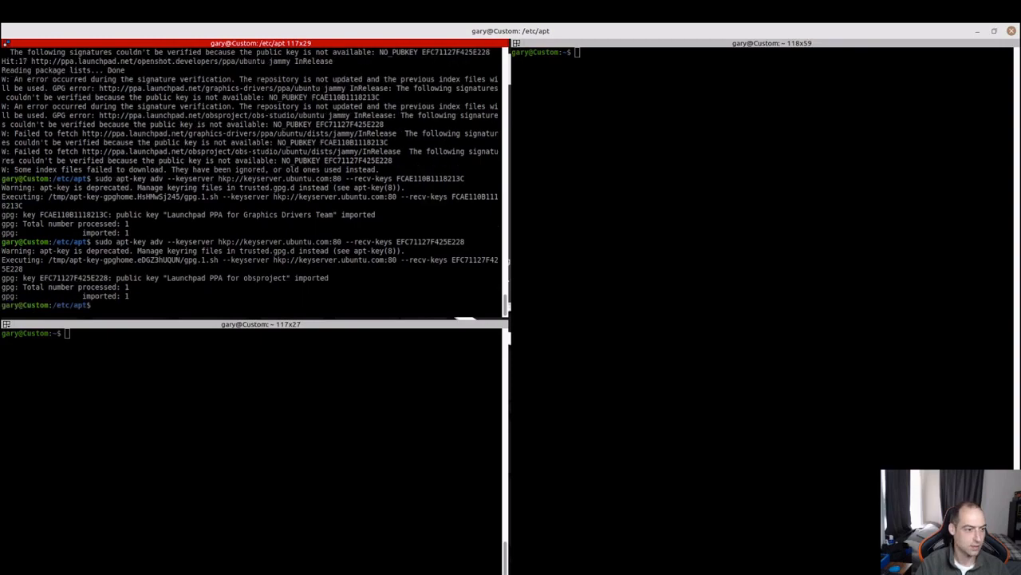
{"action": "type", "text": "sudo apt-get update"}
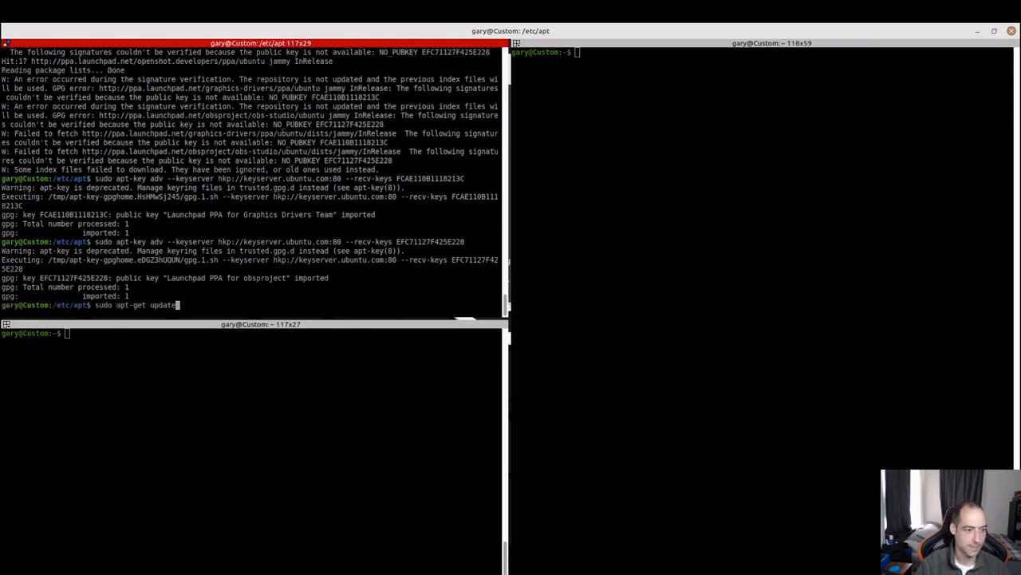
{"action": "key", "text": "Return"}
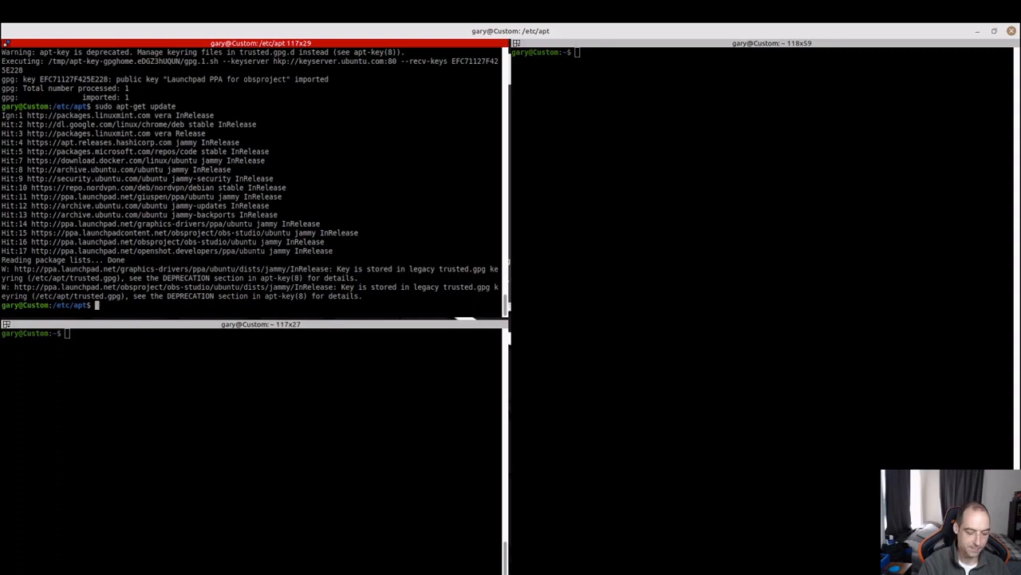
- List the keyrings folder, then close that pane and split the left terminal into two
{"action": "type", "text": "ls"}
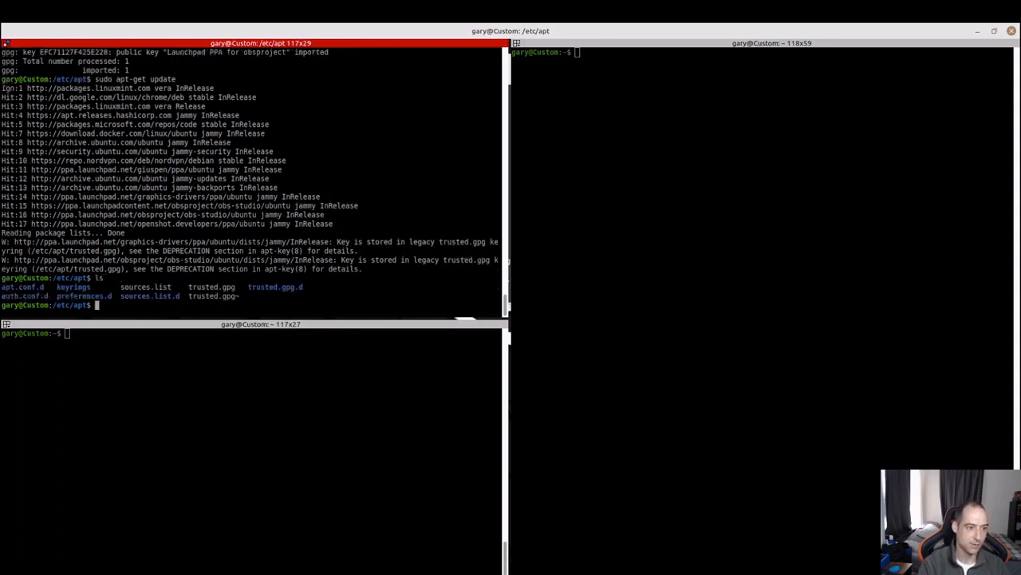
{"action": "type", "text": "cd keyrings/"}
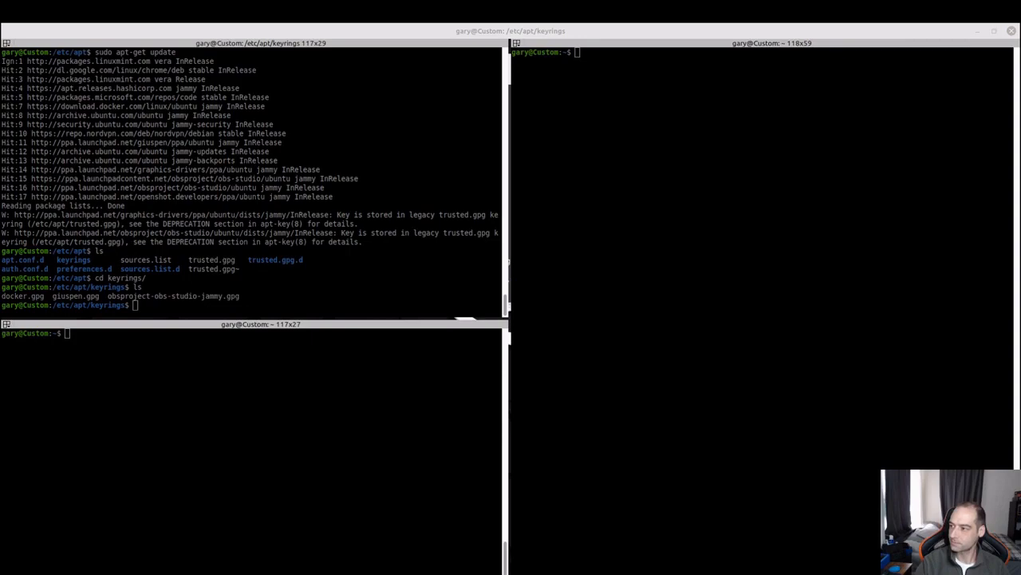
{"action": "right_click", "coordinate": [299, 319]}
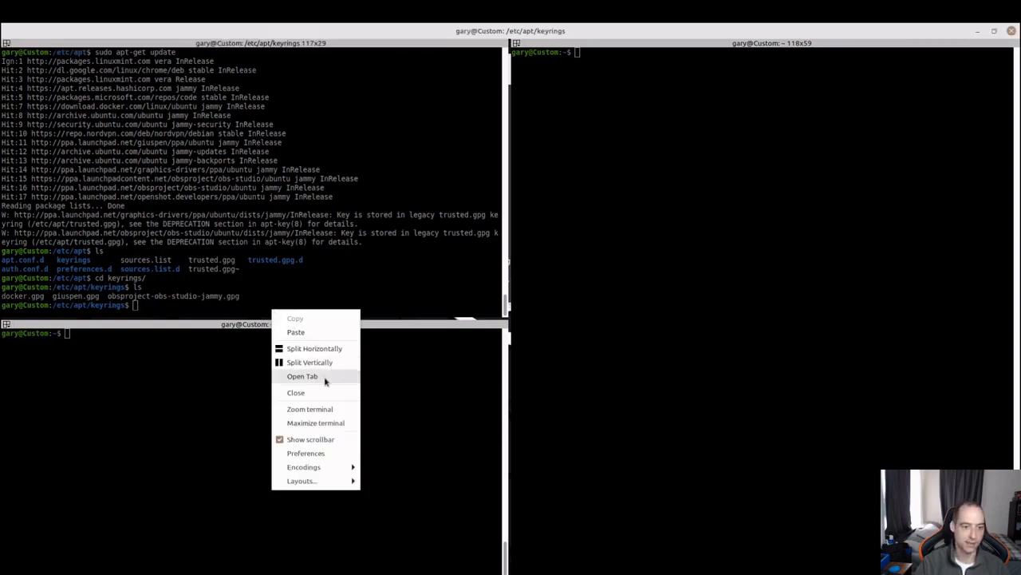
{"action": "mouse_move", "coordinate": [324, 393]}
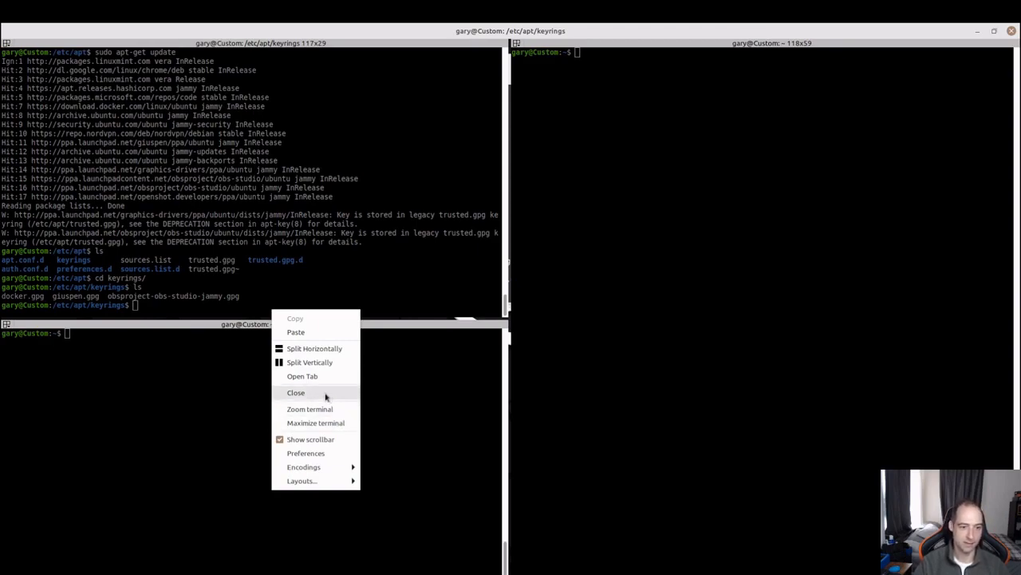
{"action": "left_click", "coordinate": [296, 392]}
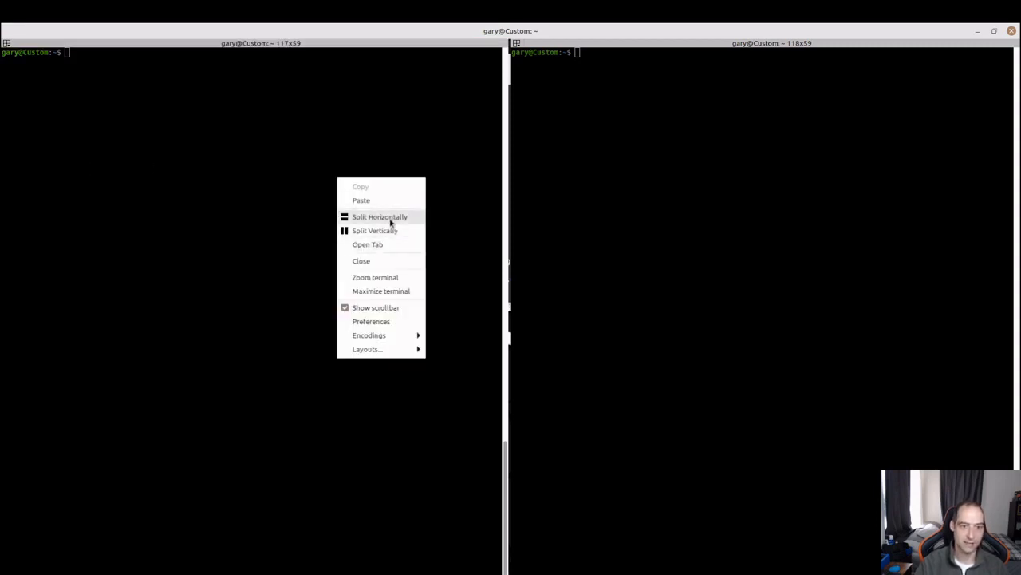
{"action": "left_click", "coordinate": [379, 216]}
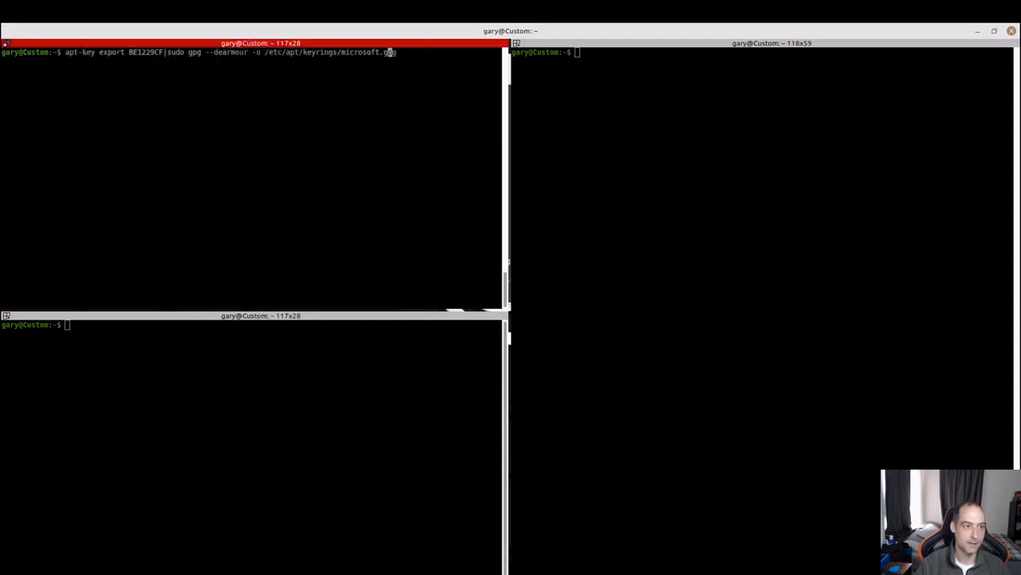
- In the lower left pane, run sudo apt-get update with the password, then sudo apt-key list
{"action": "left_click", "coordinate": [230, 404]}
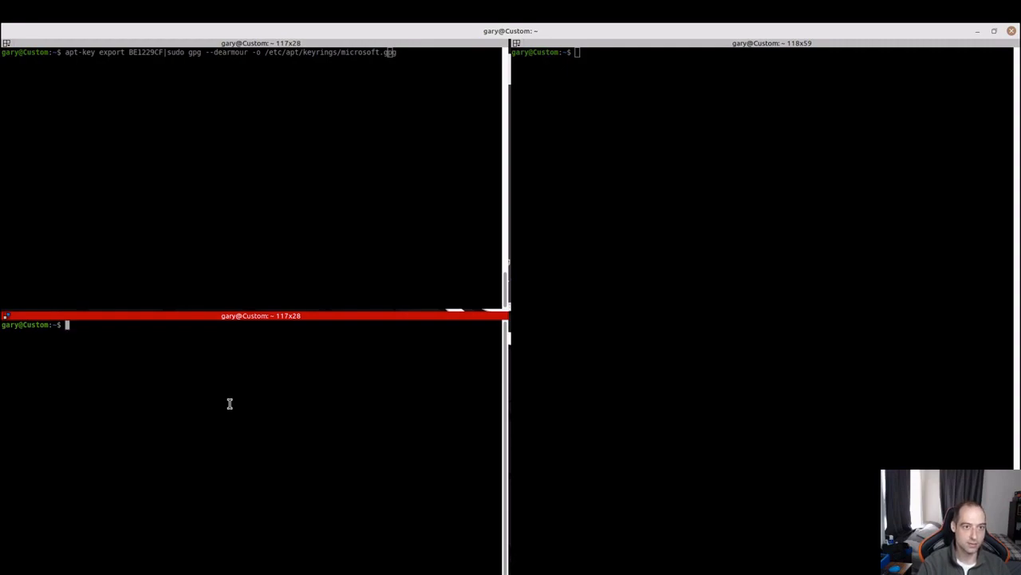
{"action": "type", "text": "sudo"}
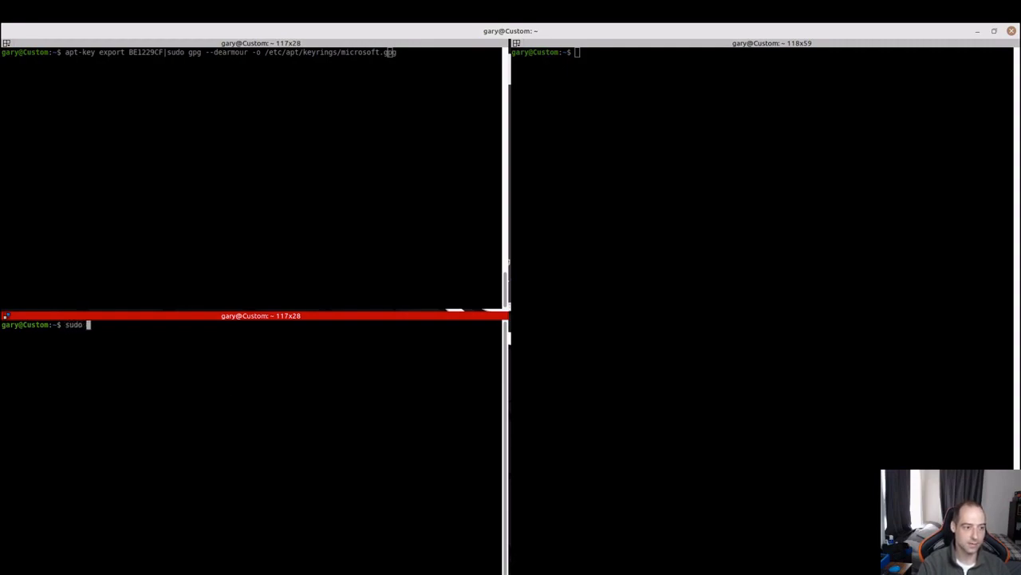
{"action": "type", "text": "apt-get update"}
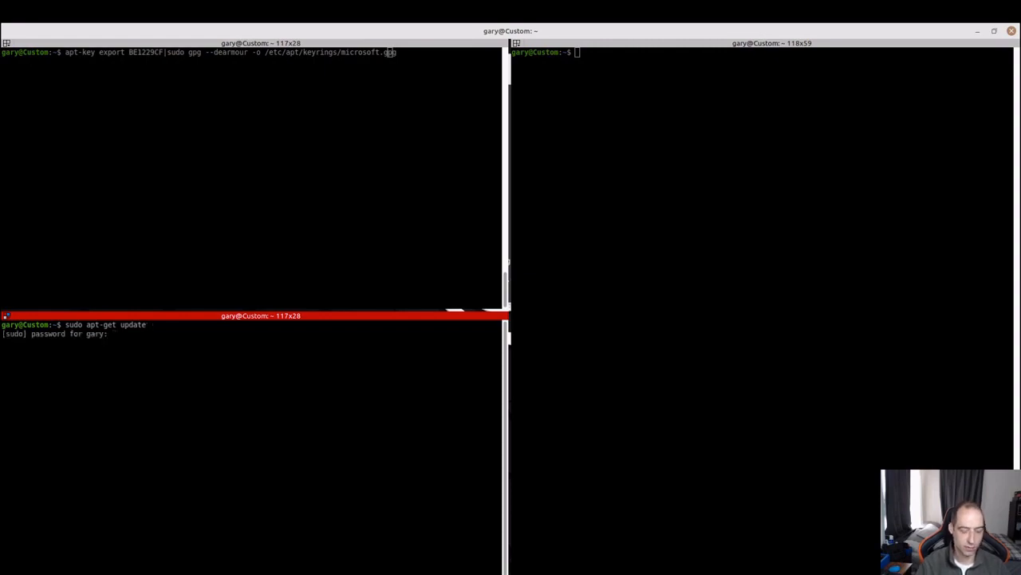
{"action": "type", "text": "******"}
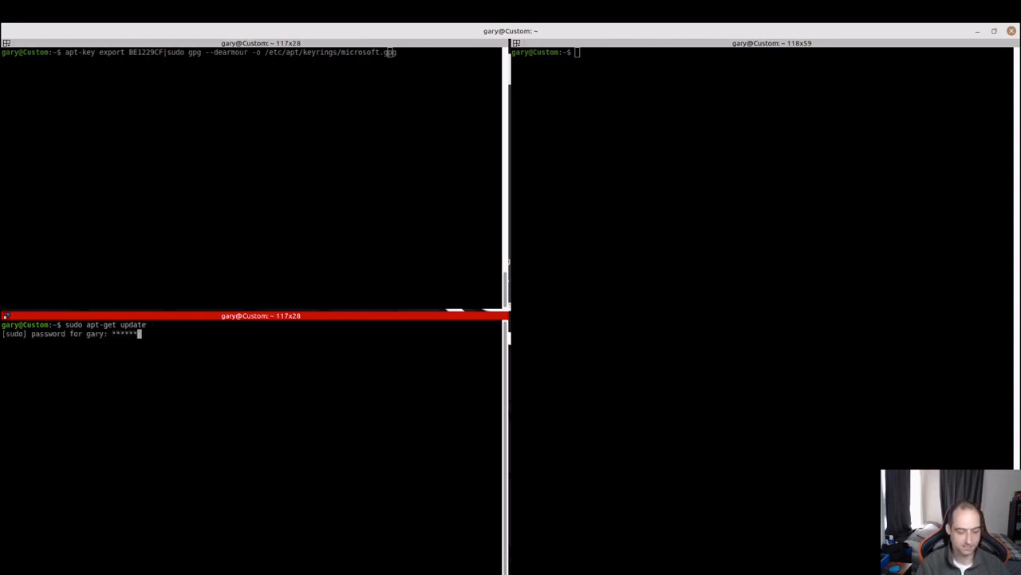
{"action": "key", "text": "Return"}
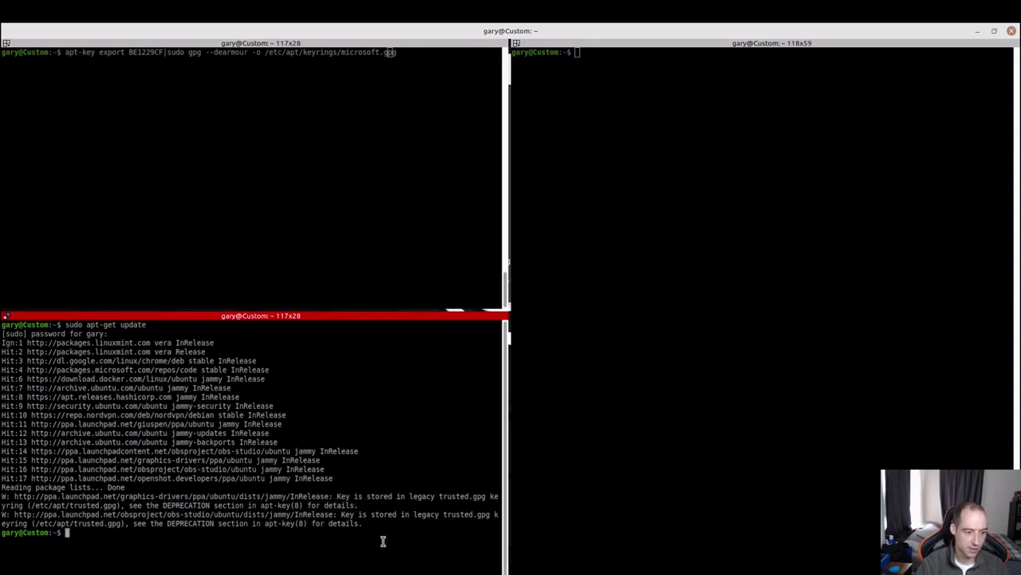
{"action": "type", "text": "sudo"}
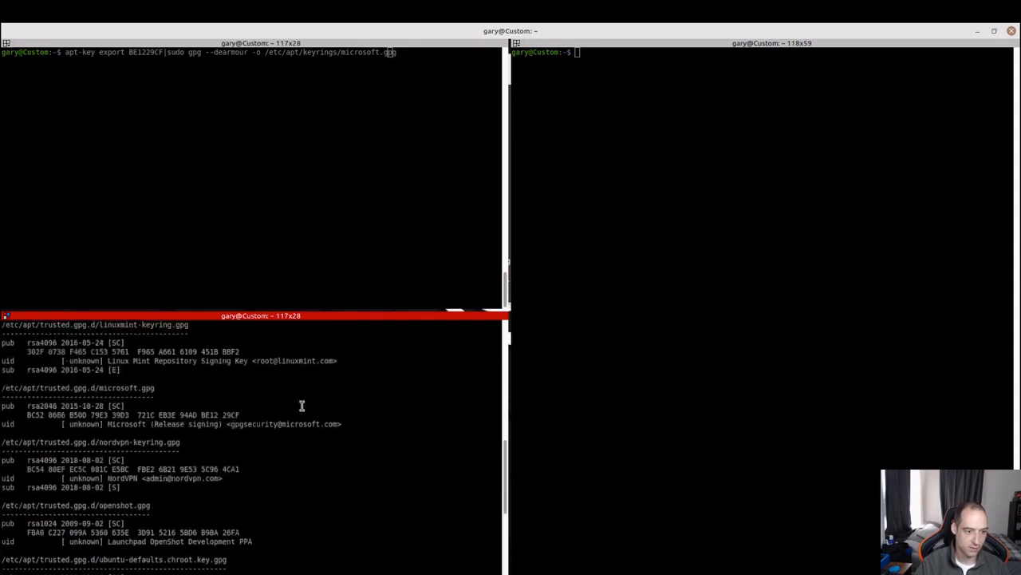
{"action": "key", "text": "Return"}
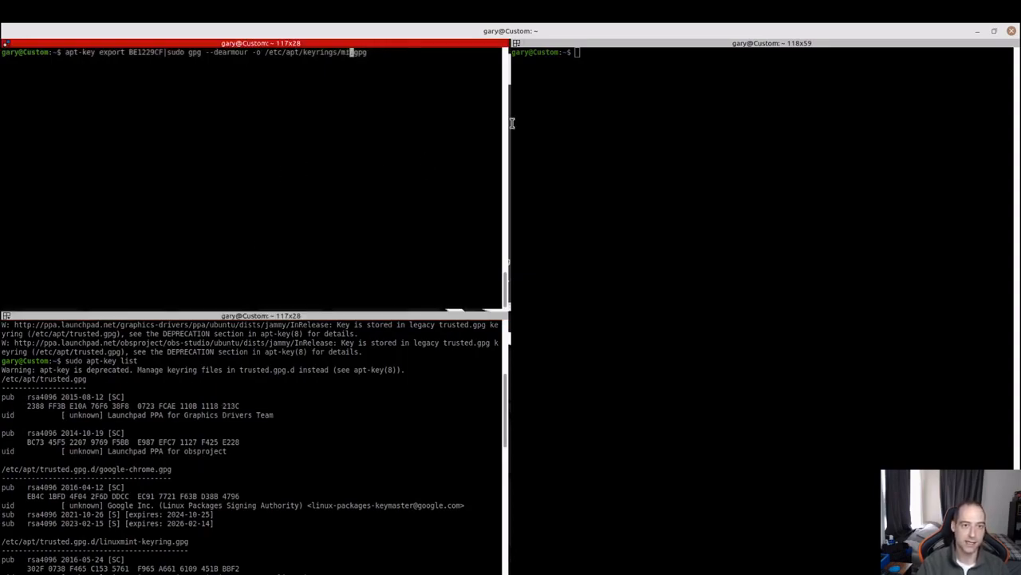
- Copy key ID 1118213C and run the export to /etc/apt/keyrings/graphics-drivers.gpg
{"action": "type", "text": "graphics-drivers"}
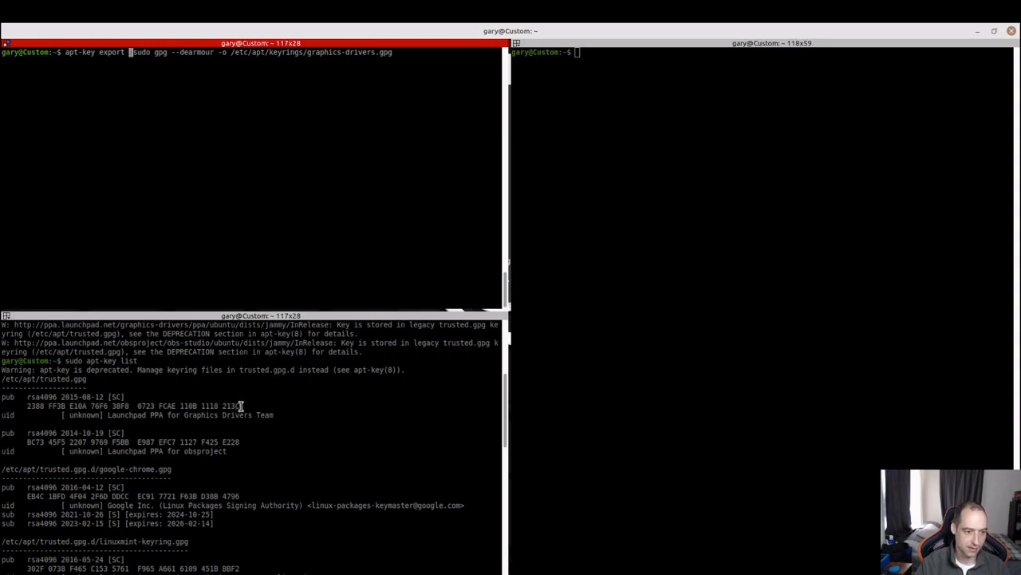
{"action": "right_click", "coordinate": [240, 407]}
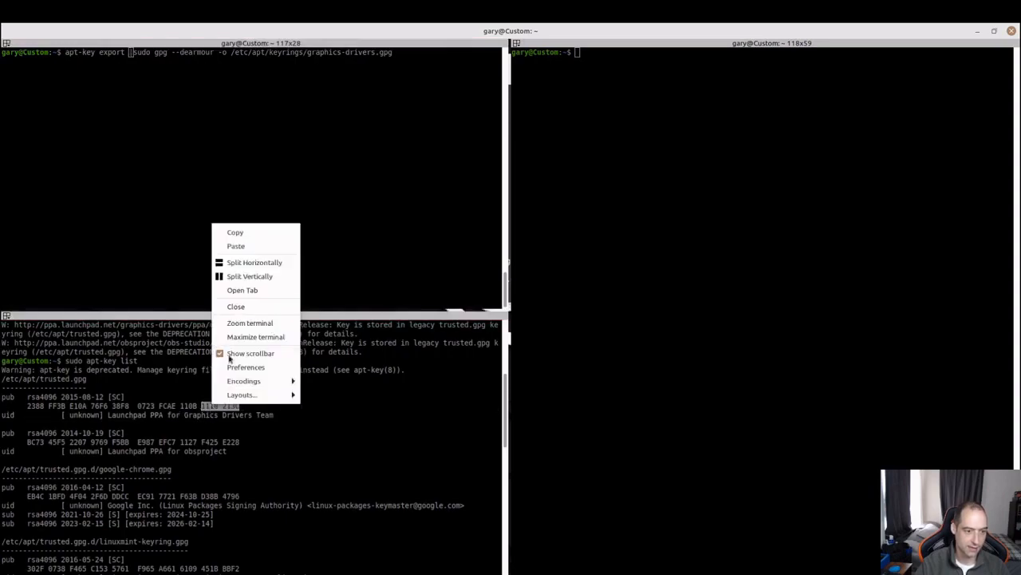
{"action": "left_click", "coordinate": [202, 73]}
{"action": "type", "text": "1118213C"}
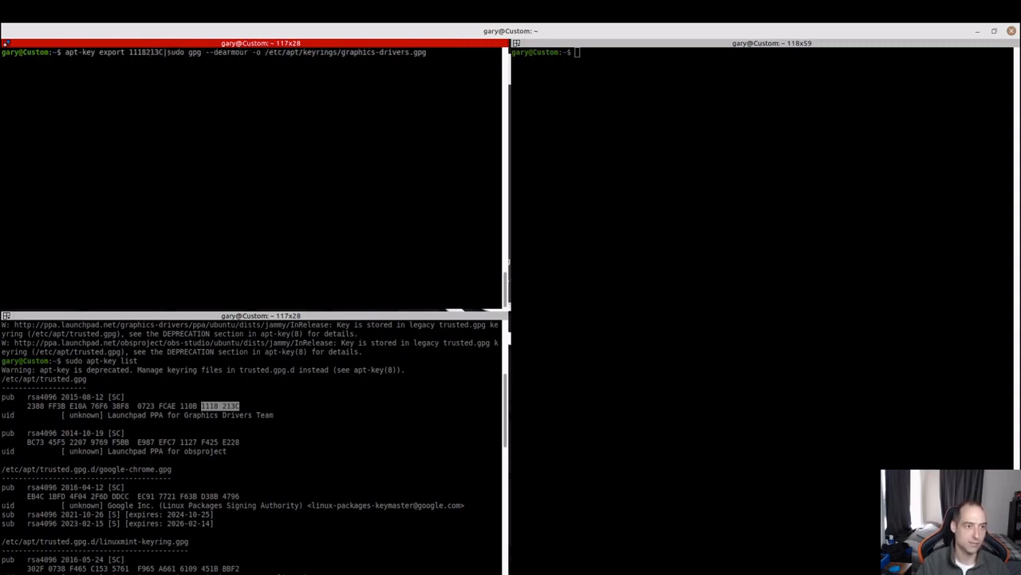
{"action": "key", "text": "Return"}
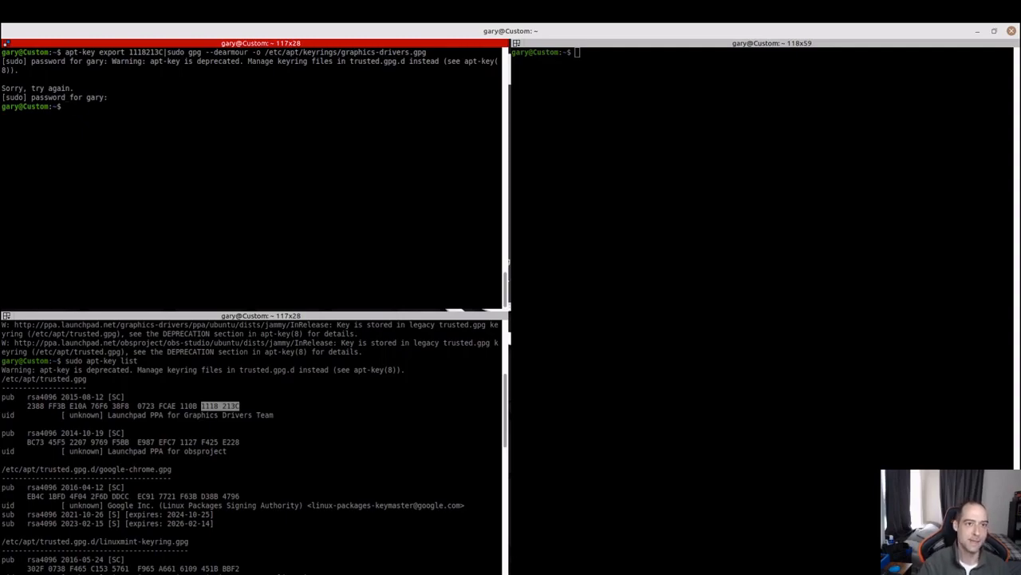
- Change to /etc/apt/keyrings and list it, showing graphics-drivers.gpg among the keyrings
{"action": "type", "text": "cd"}
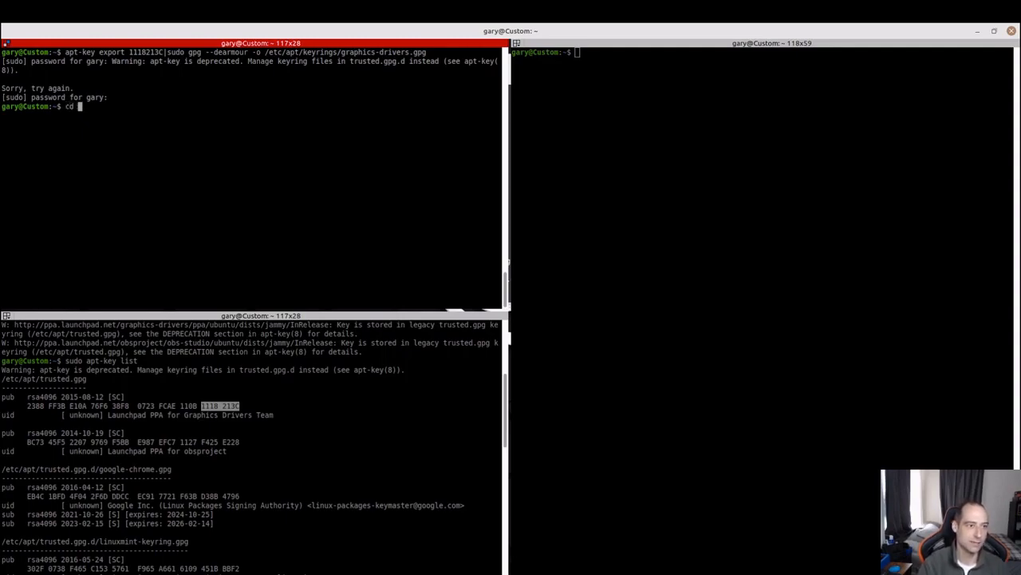
{"action": "type", "text": "/etc/"}
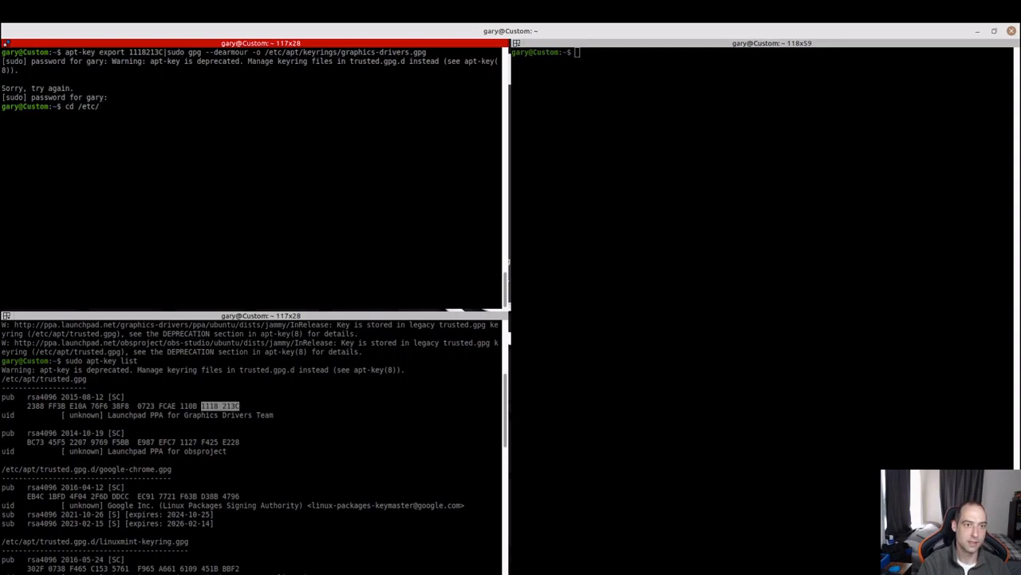
{"action": "type", "text": "apt/keyrings/"}
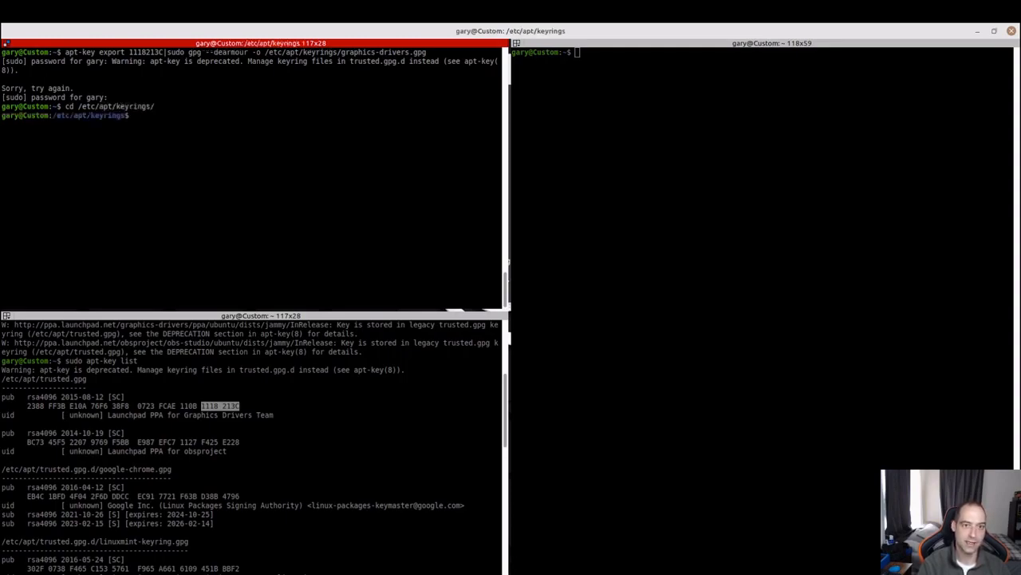
{"action": "type", "text": "ls"}
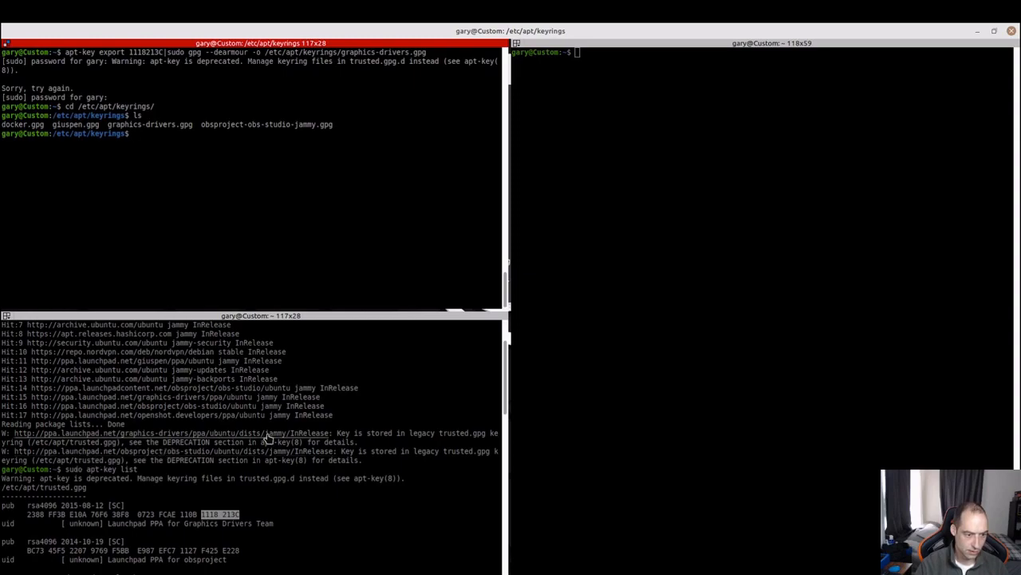
{"action": "mouse_move", "coordinate": [190, 160]}
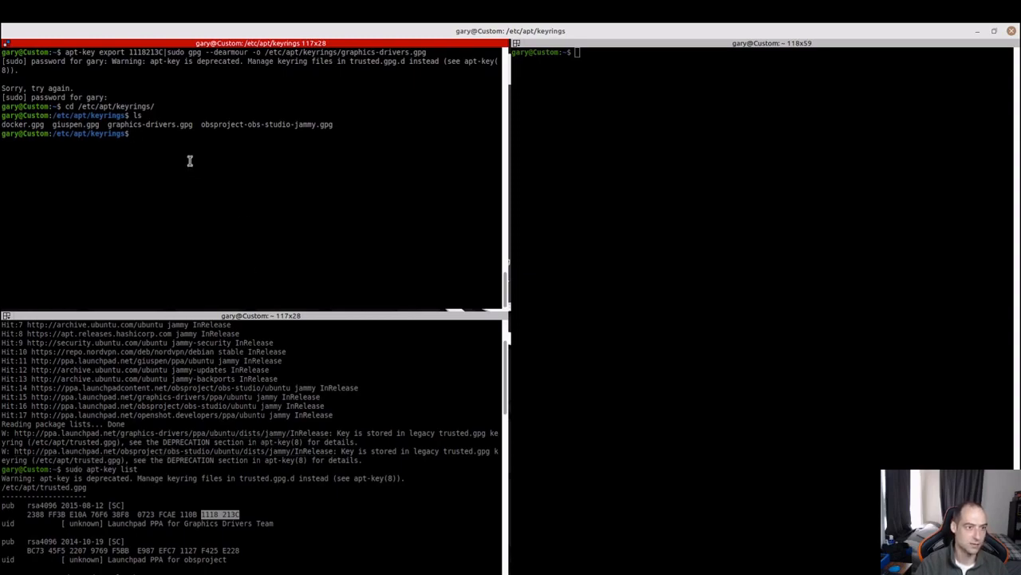
{"action": "mouse_move", "coordinate": [296, 137]}
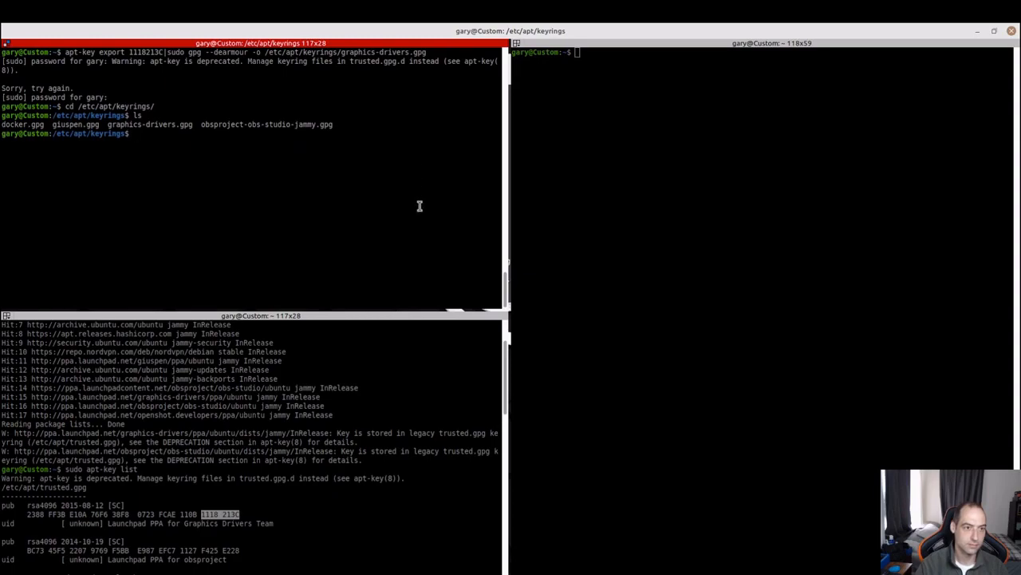
{"action": "mouse_move", "coordinate": [129, 469]}
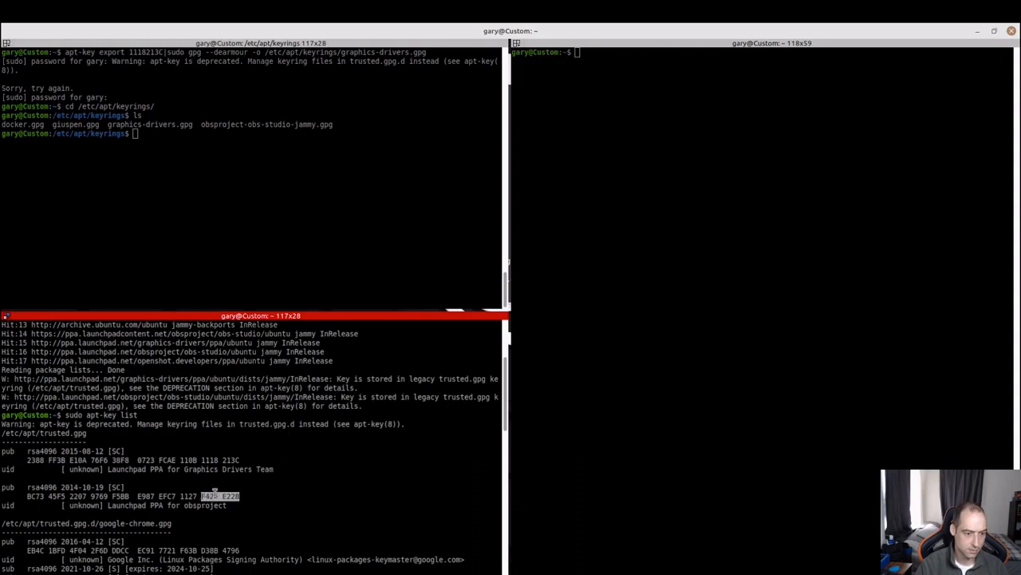
- From the upper pane, export obsproject key F425E228 to obs-studio.gpg, then type sudo apt-get update
{"action": "left_click", "coordinate": [283, 184]}
{"action": "type", "text": "apt-key export 1118213C|sudo gpg --dearmour -o /etc/apt/keyrings/obs.gpg"}
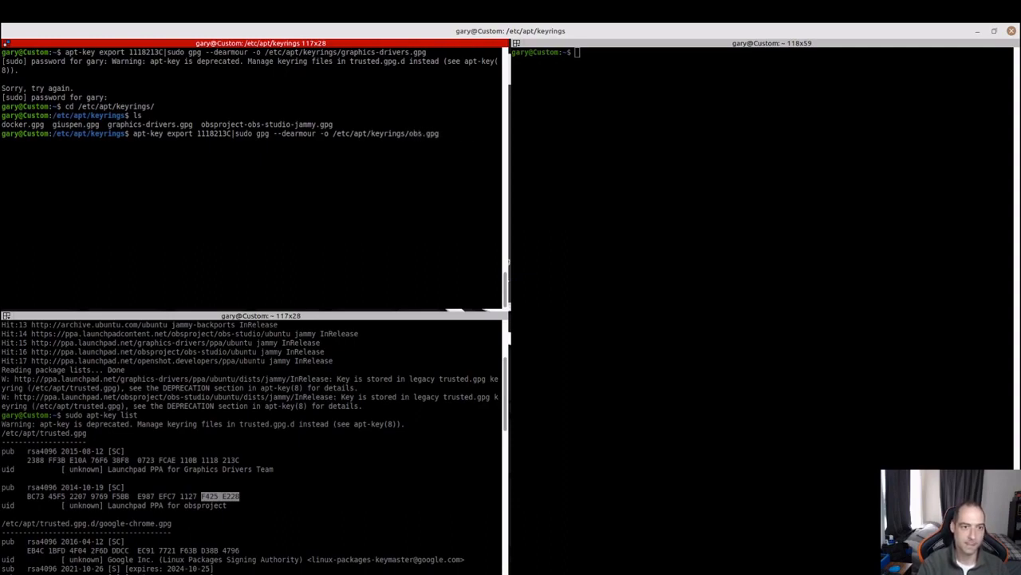
{"action": "mouse_move", "coordinate": [195, 244]}
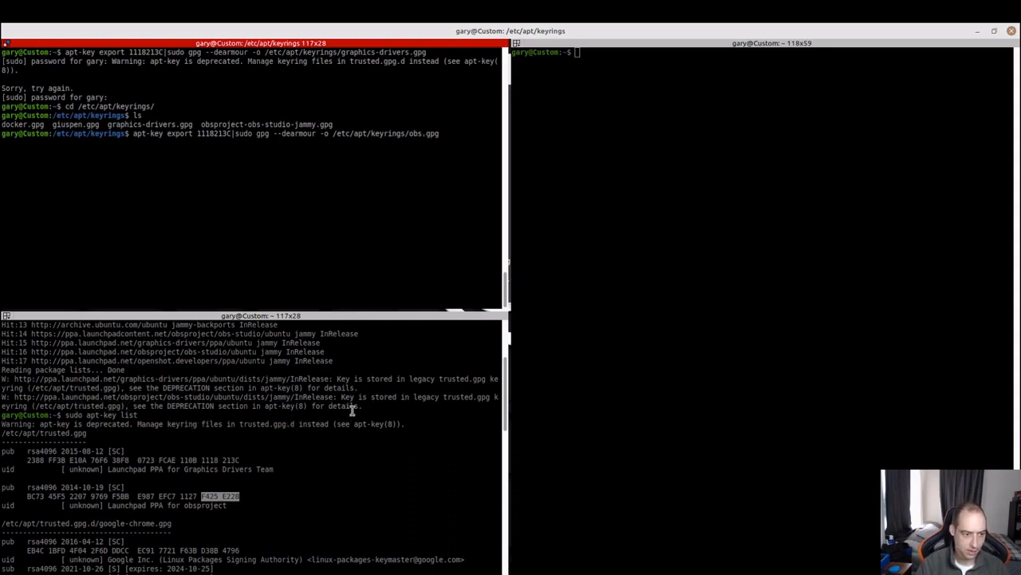
{"action": "mouse_move", "coordinate": [410, 224]}
{"action": "type", "text": "-studio"}
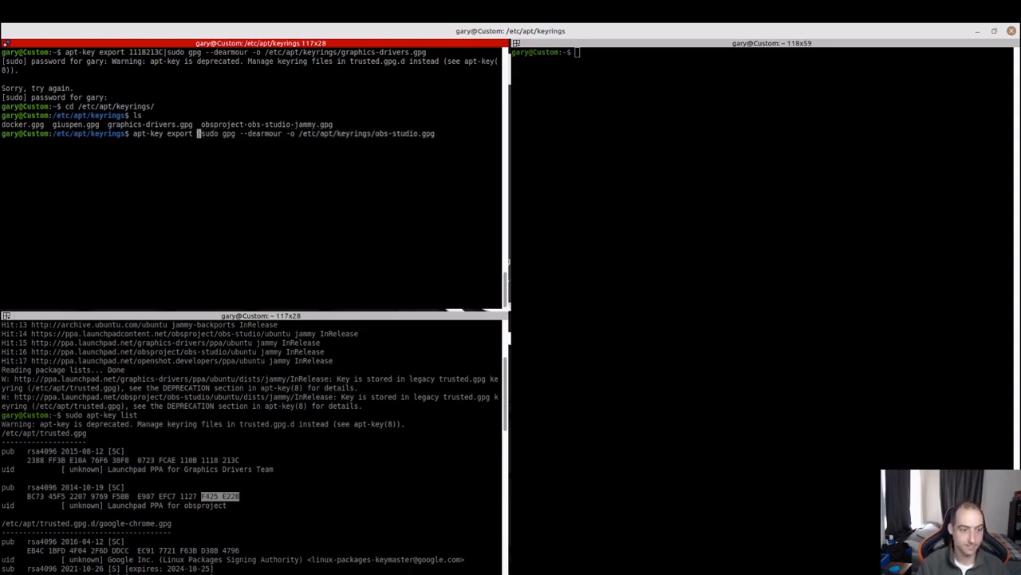
{"action": "type", "text": "F425 E228"}
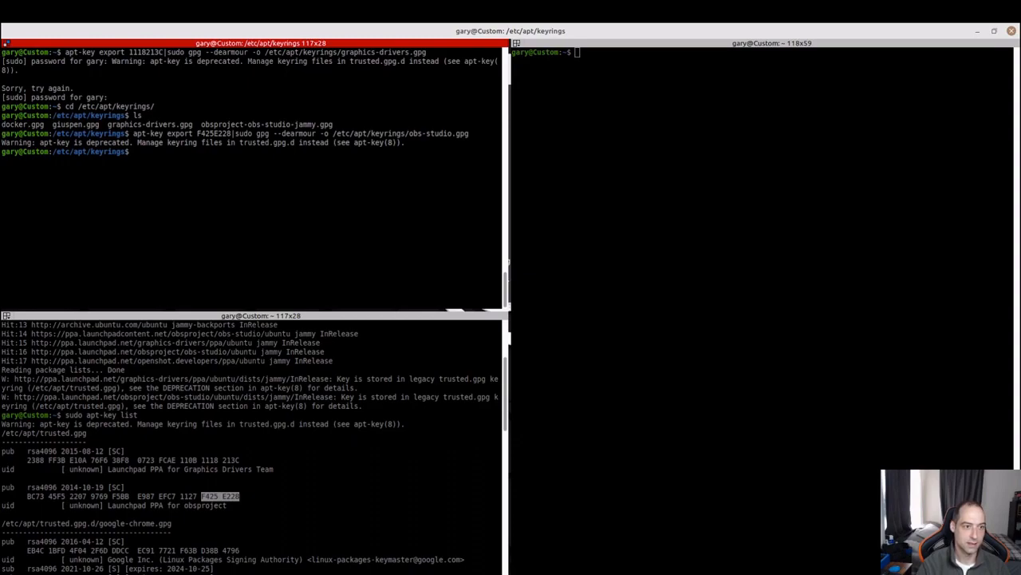
{"action": "type", "text": "sudo"}
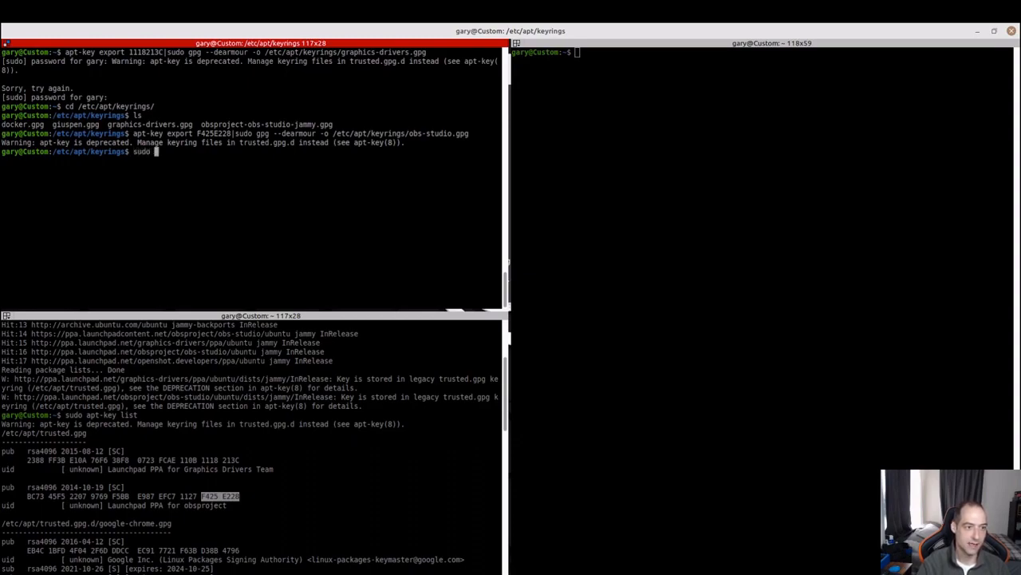
{"action": "type", "text": "apt-get"}
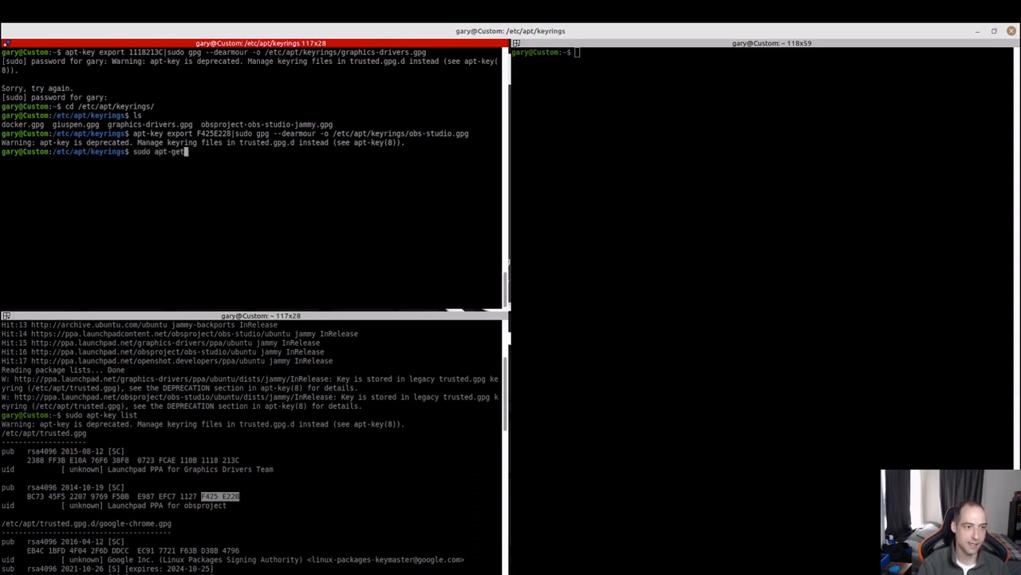
{"action": "type", "text": "update"}
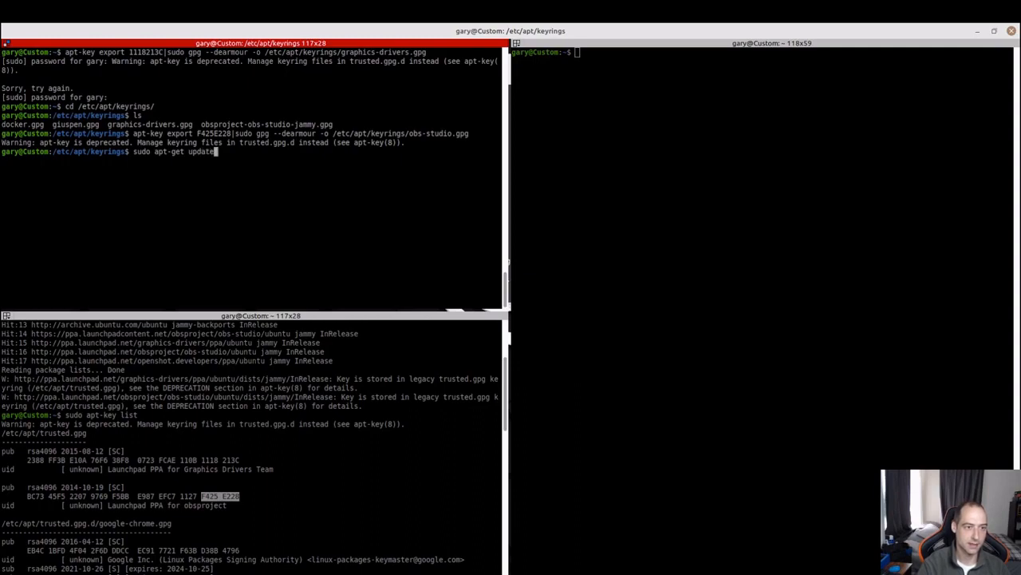
- Run apt-get update, which still warns about graphics-drivers and obs-studio keys in trusted.gpg
{"action": "key", "text": "Return"}
{"action": "type", "text": "cd /"}
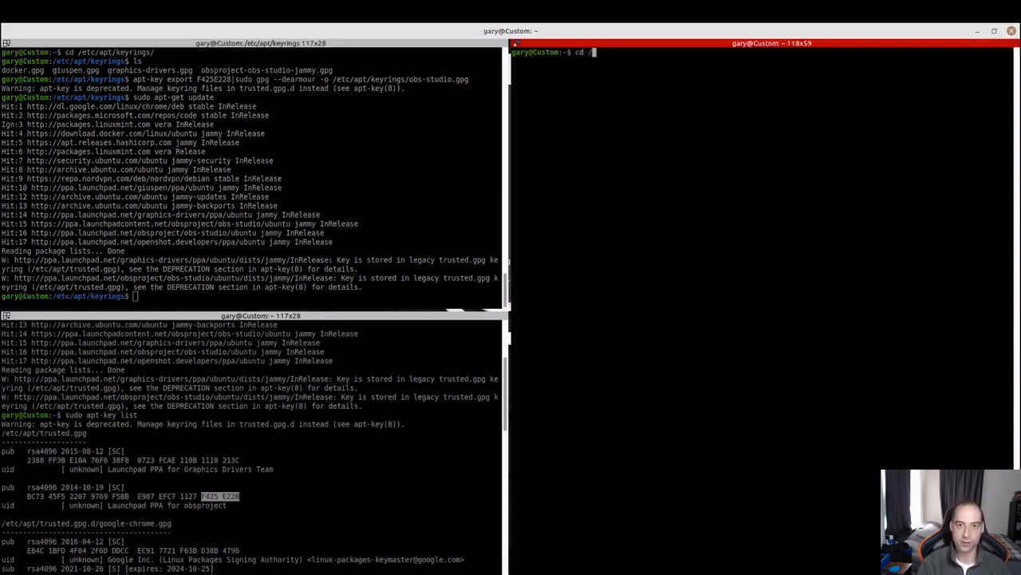
- Enter /etc/apt/sources.list.d, list it, and open graphics-drivers-ppa-focal.list in nano
{"action": "type", "text": "etc"}
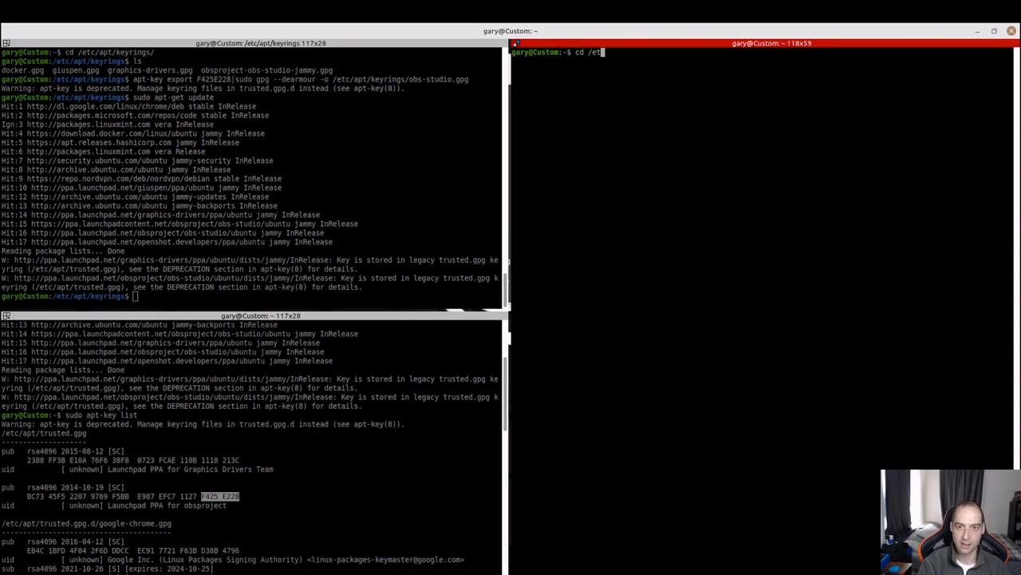
{"action": "type", "text": "c/apt"}
{"action": "type", "text": "ls"}
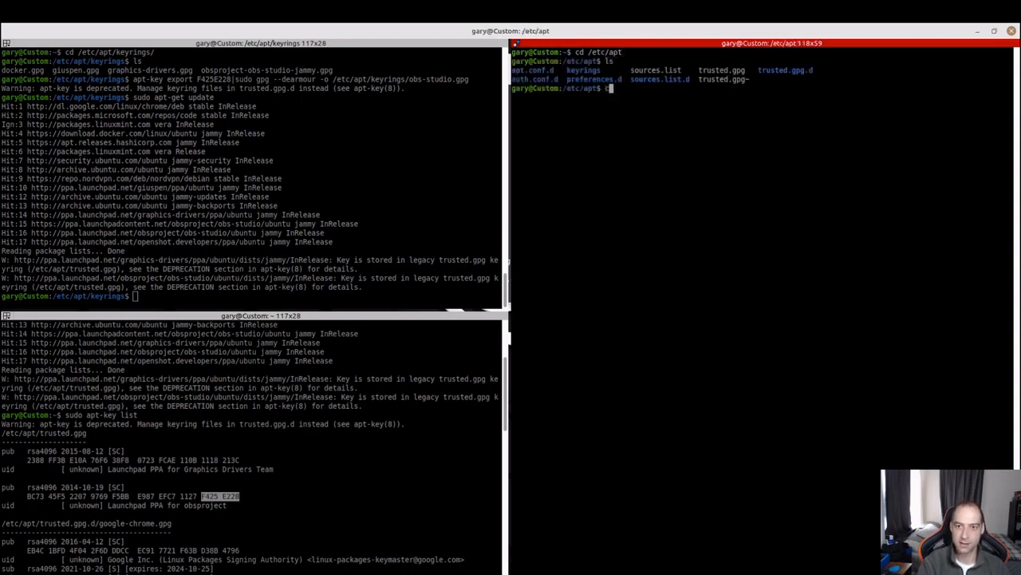
{"action": "type", "text": "cd sources.list.d/"}
{"action": "type", "text": "sudo nano"}
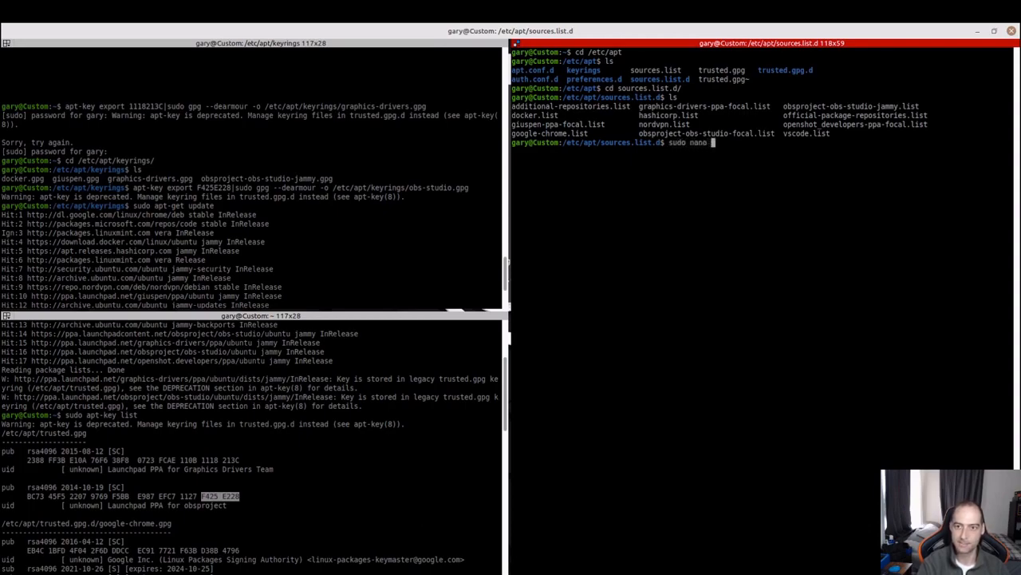
{"action": "type", "text": "graphi"}
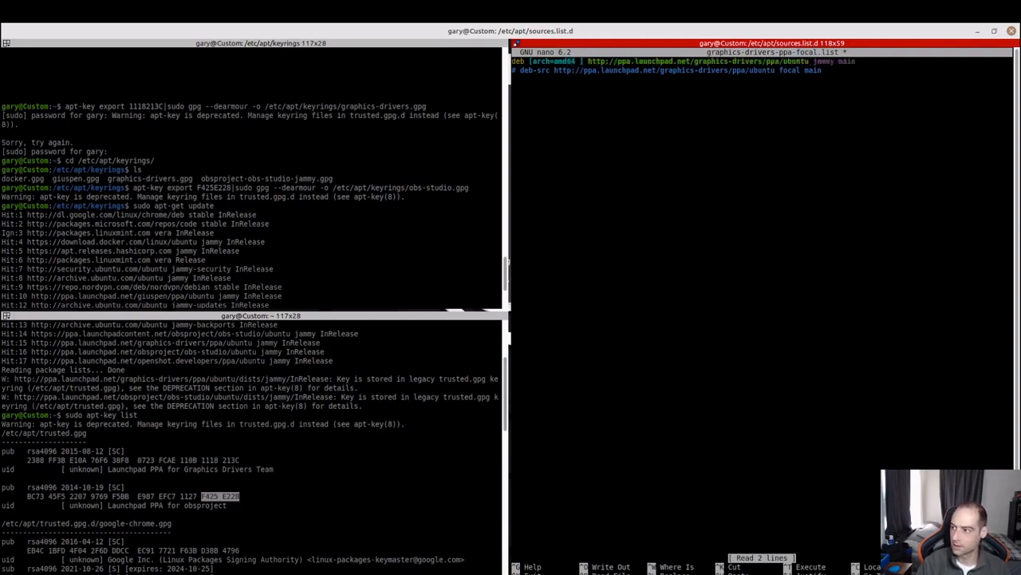
{"action": "mouse_move", "coordinate": [782, 198]}
{"action": "type", "text": " keyring="}
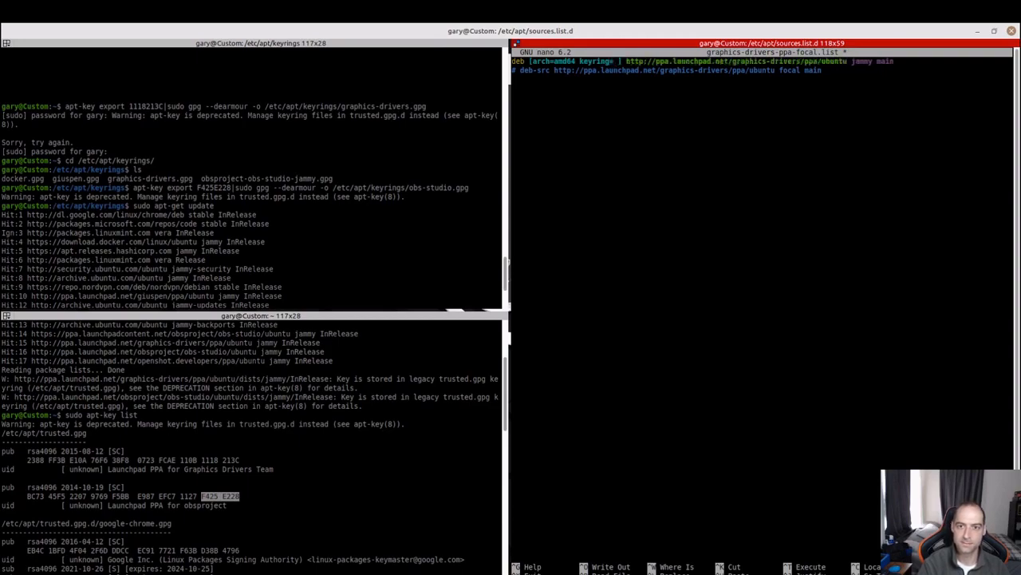
- Split the pane horizontally and cat docker.list to show its signed-by keyring syntax
{"action": "right_click", "coordinate": [774, 192]}
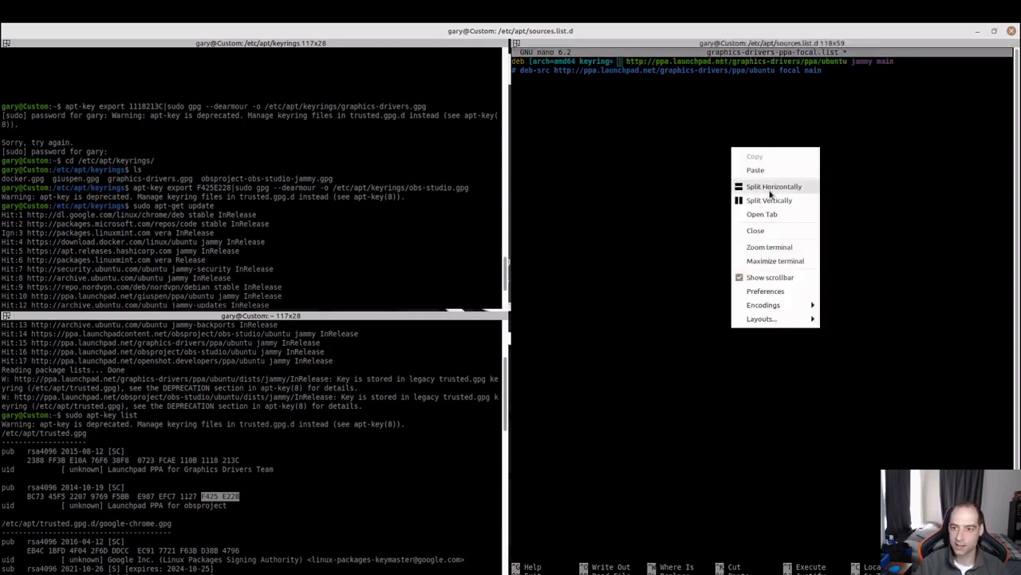
{"action": "left_click", "coordinate": [775, 186]}
{"action": "type", "text": "ls"}
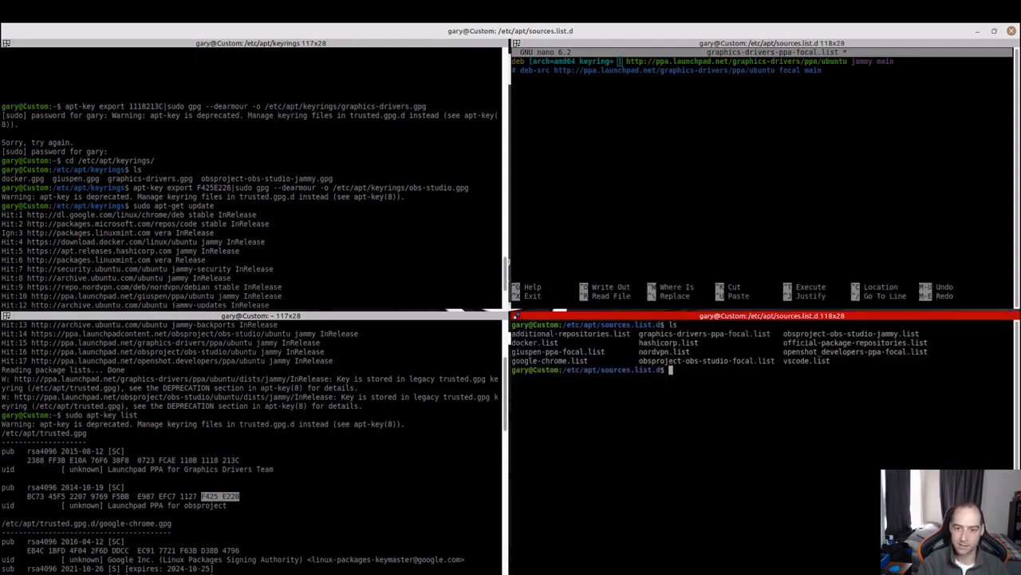
{"action": "type", "text": "cat docker.list"}
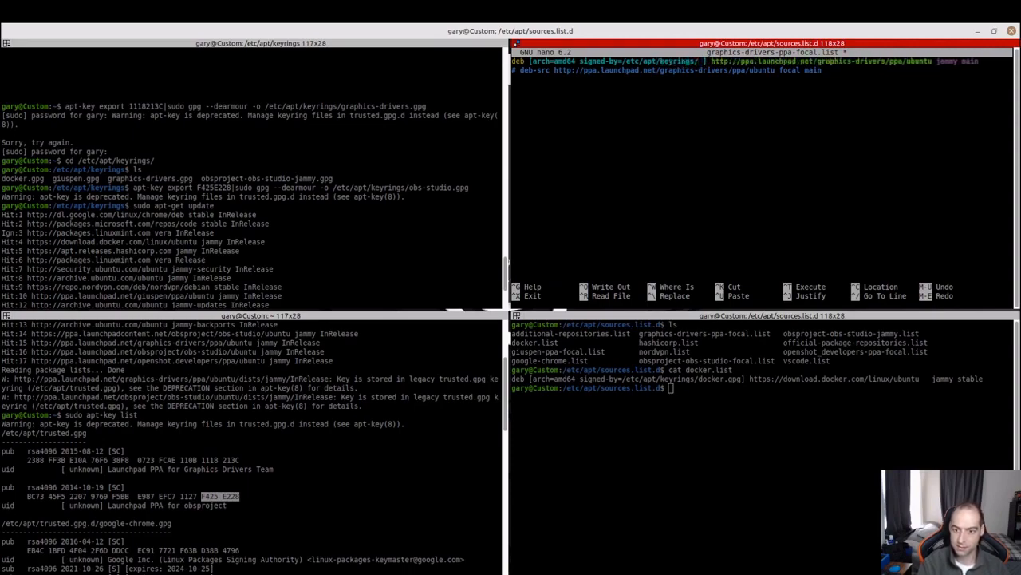
{"action": "mouse_move", "coordinate": [284, 210]}
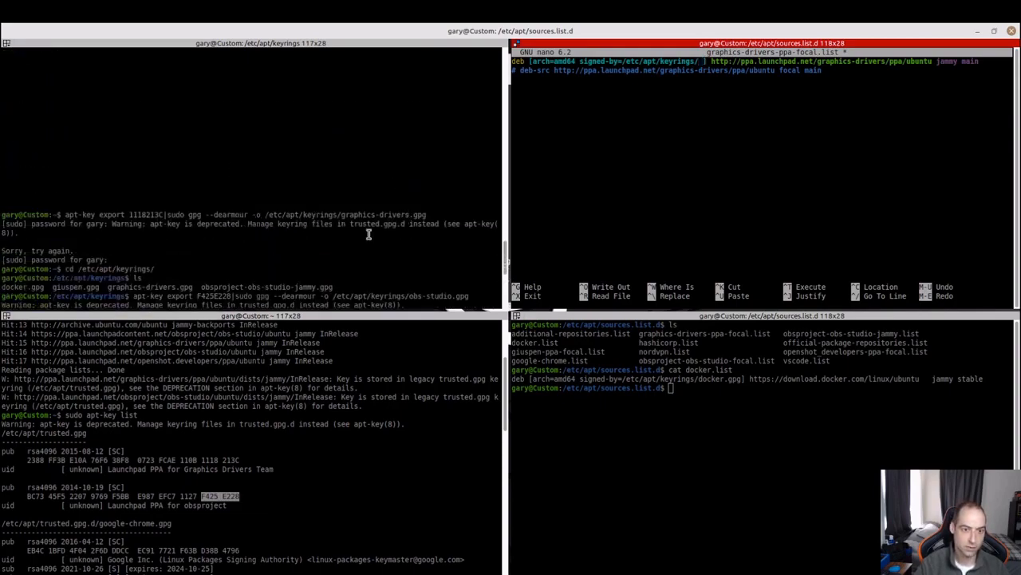
- Set the graphics-drivers entry to signed-by=/etc/apt/keyrings/graphics-drivers.gpg, save and exit nano
{"action": "type", "text": "sudo apt-get update"}
{"action": "type", "text": "graphics-drivers.gpg"}
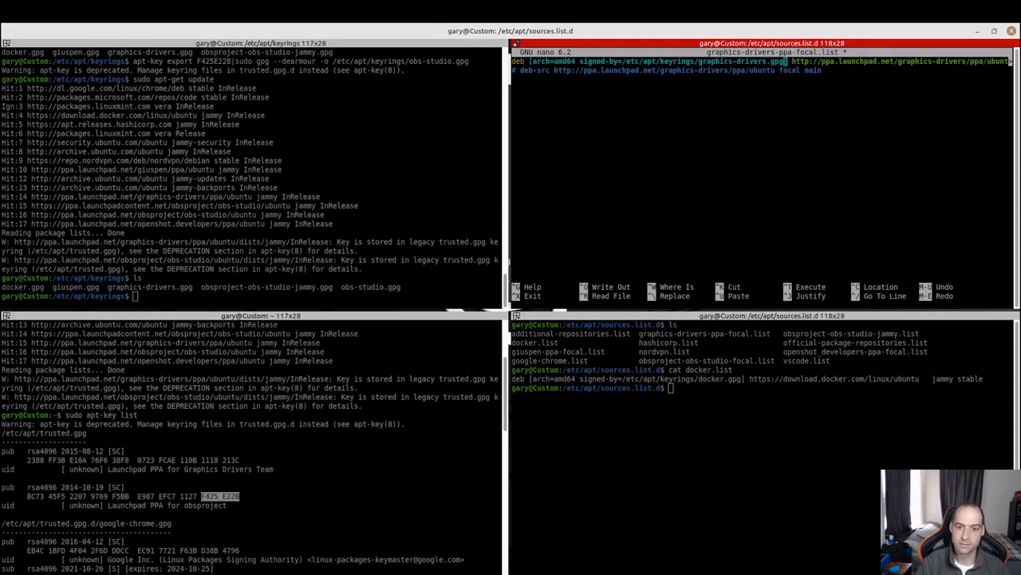
{"action": "key", "text": "ctrl+x"}
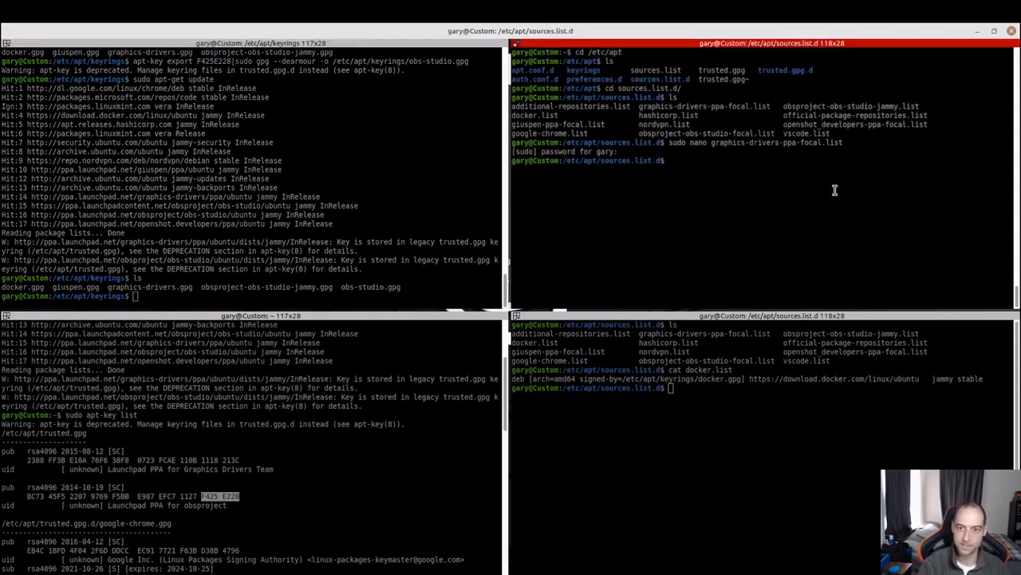
- Edit the deb line of obsproject-obs-studio-jammy.list in nano, then save and exit
{"action": "type", "text": "nano ob"}
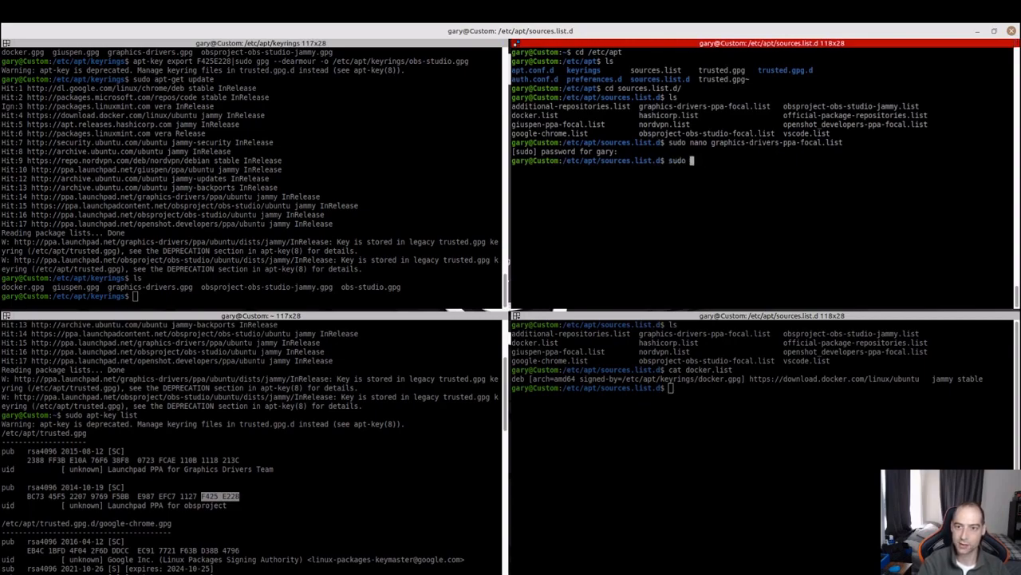
{"action": "type", "text": "obs"}
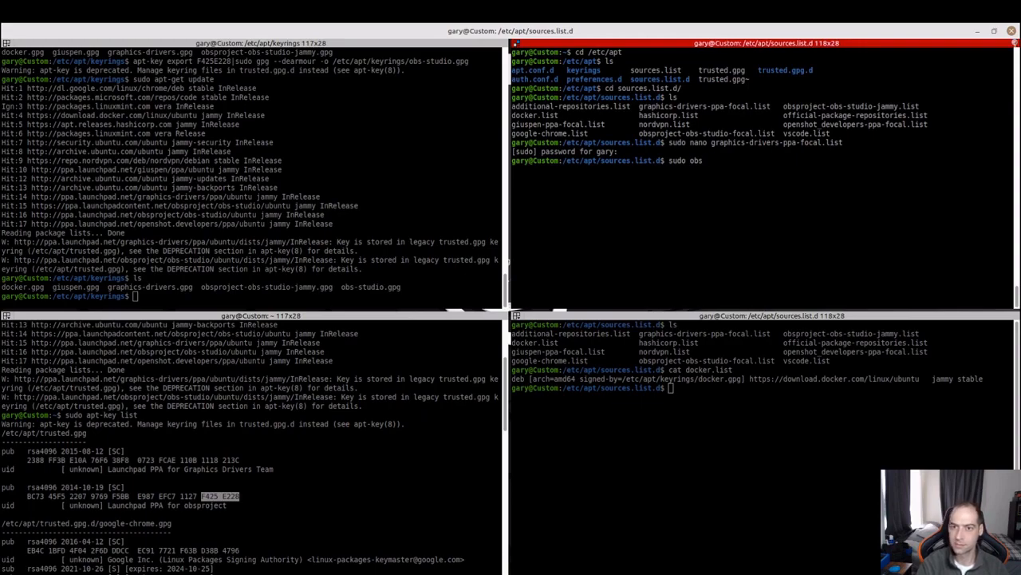
{"action": "type", "text": "project-obs-studio-"}
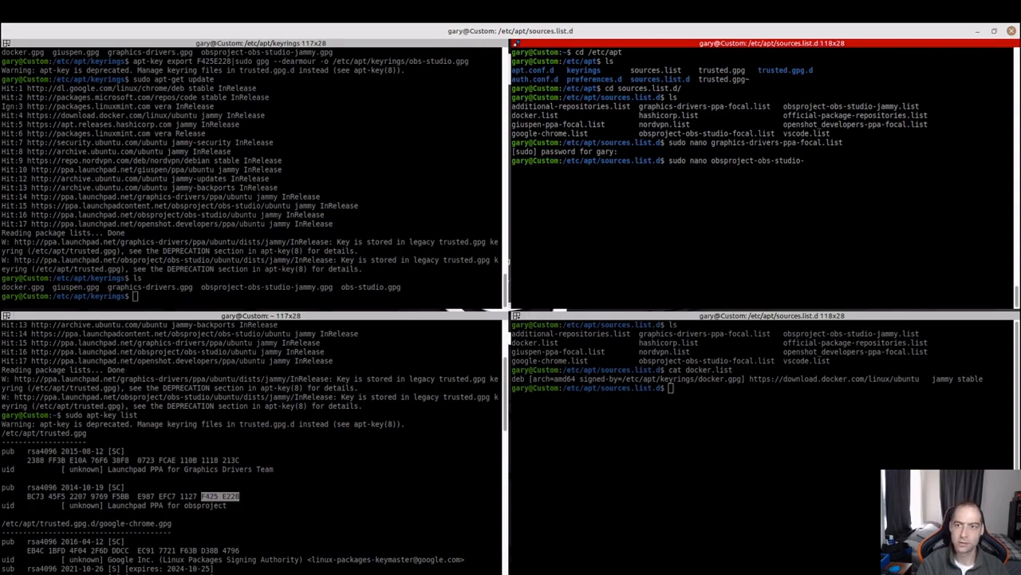
{"action": "type", "text": "jammy.list"}
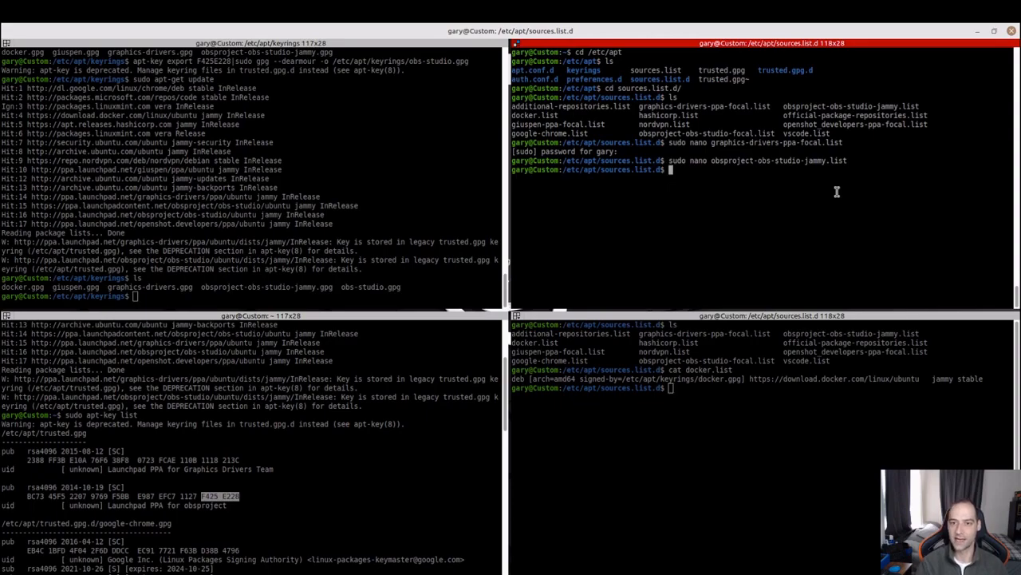
- Remove obsproject-obs-studio-focal.list with sudo rm
{"action": "type", "text": "rm"}
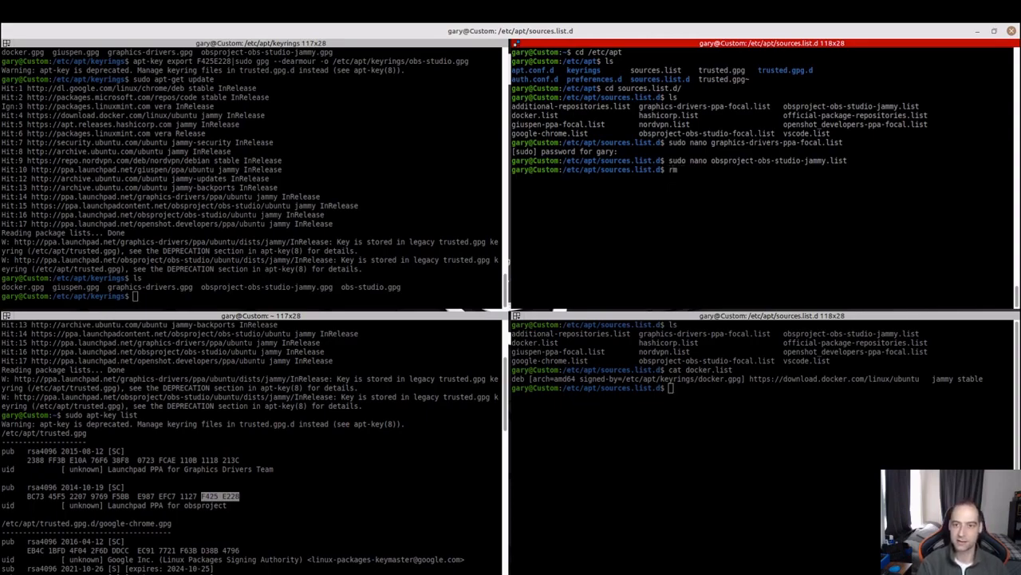
{"action": "type", "text": "sudo"}
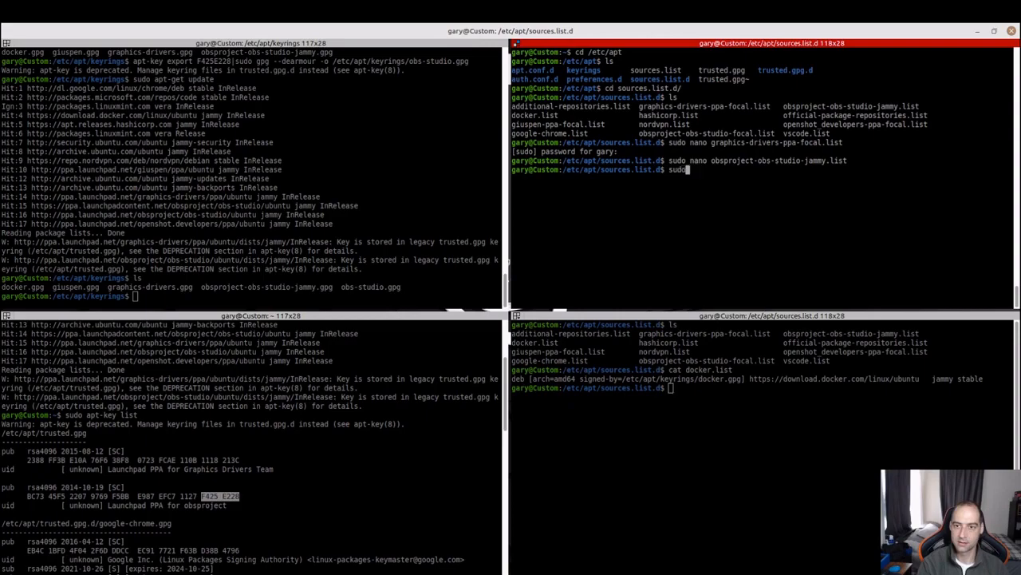
{"action": "type", "text": "rm"}
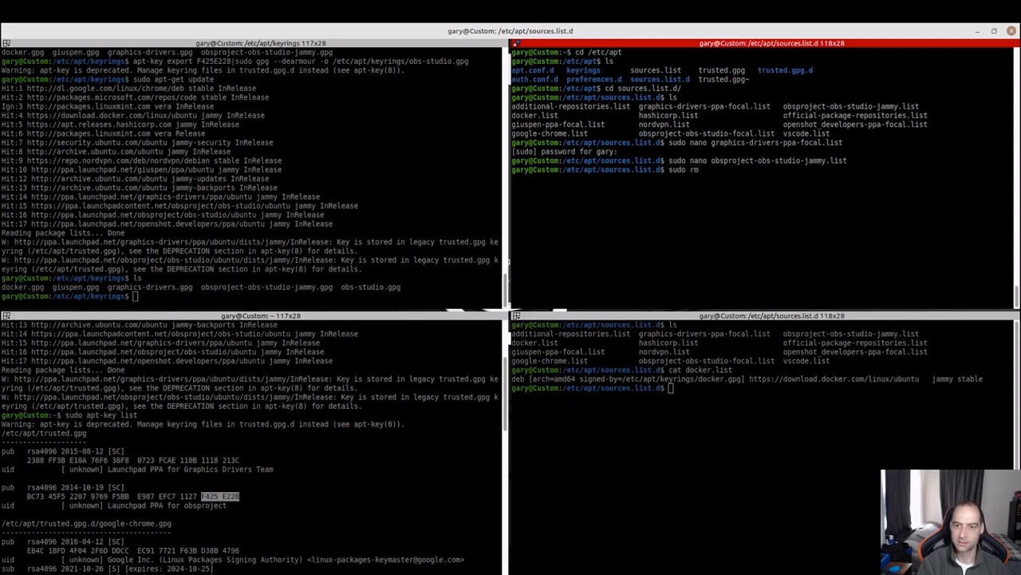
{"action": "type", "text": "obsproject-obs-studio-focal.list"}
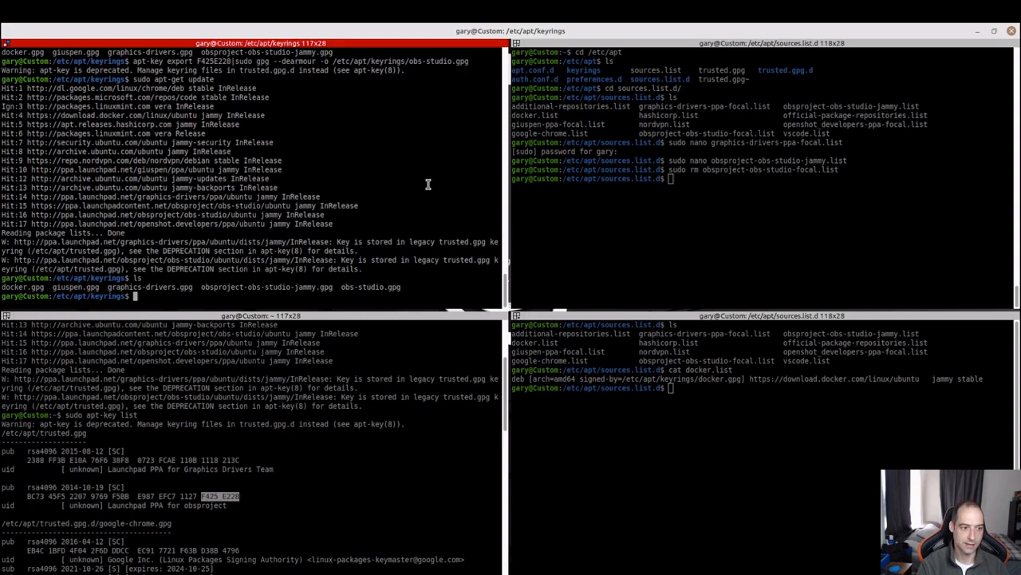
- Run sudo apt-get update in the keyrings pane and confirm no W: warnings appear
{"action": "type", "text": "sudo apt-get update"}
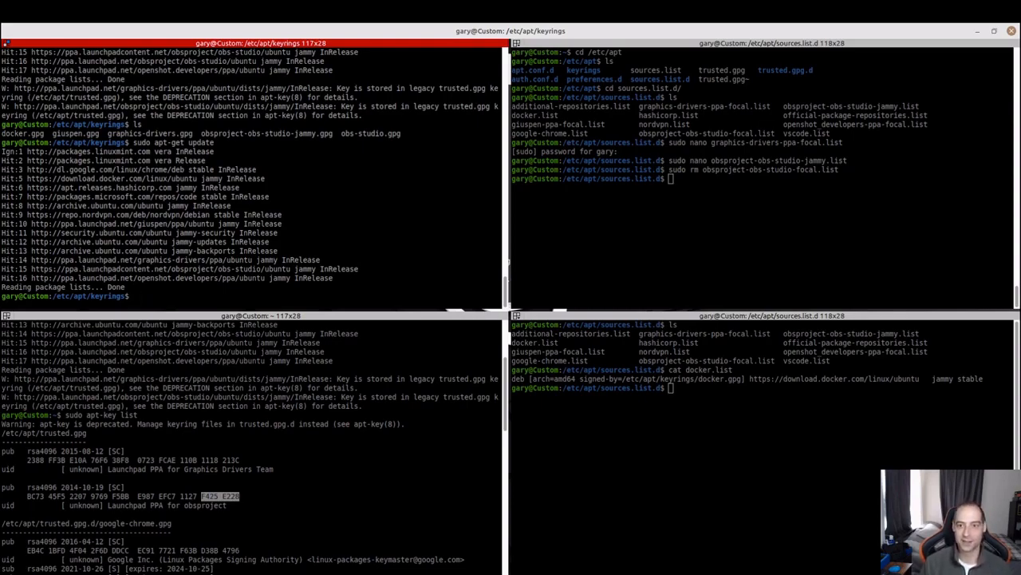
{"action": "mouse_move", "coordinate": [477, 189]}
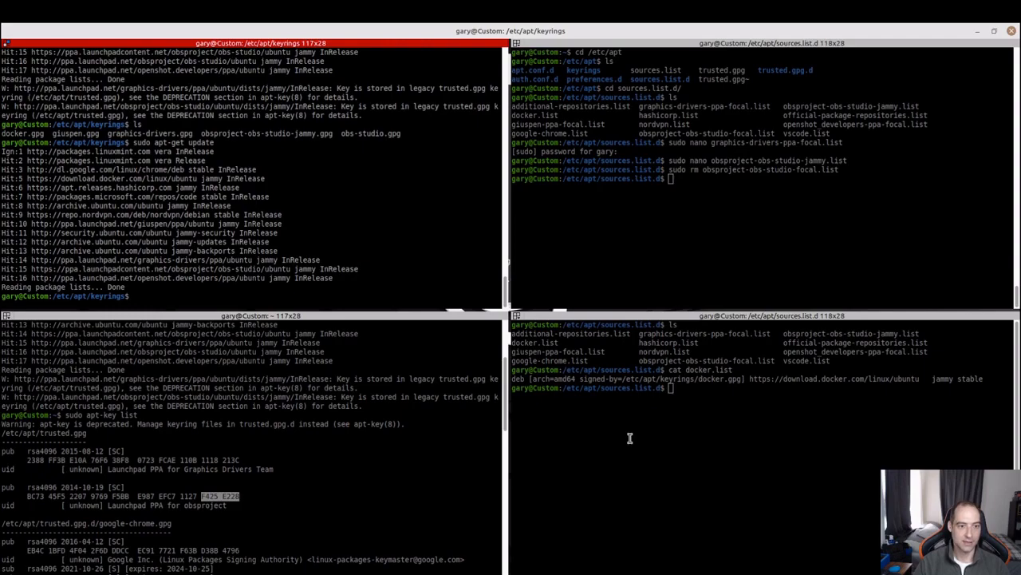
{"action": "mouse_move", "coordinate": [637, 427]}
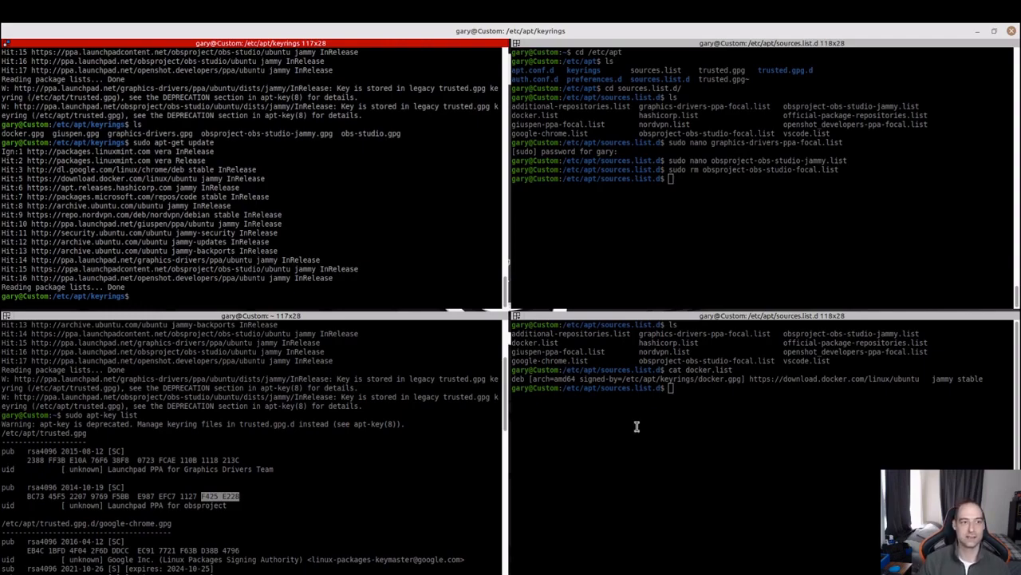